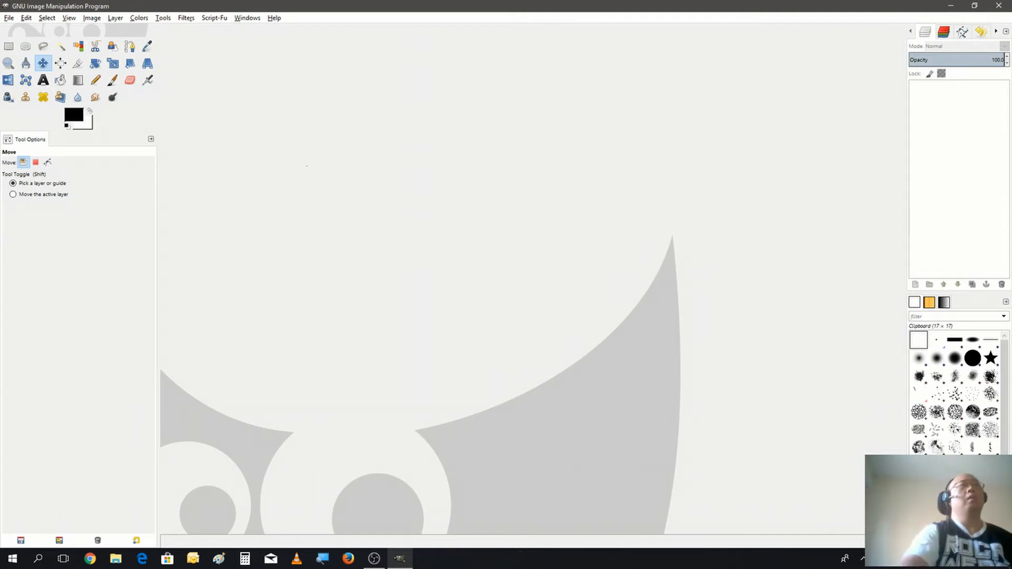
mouse_move(263, 165)
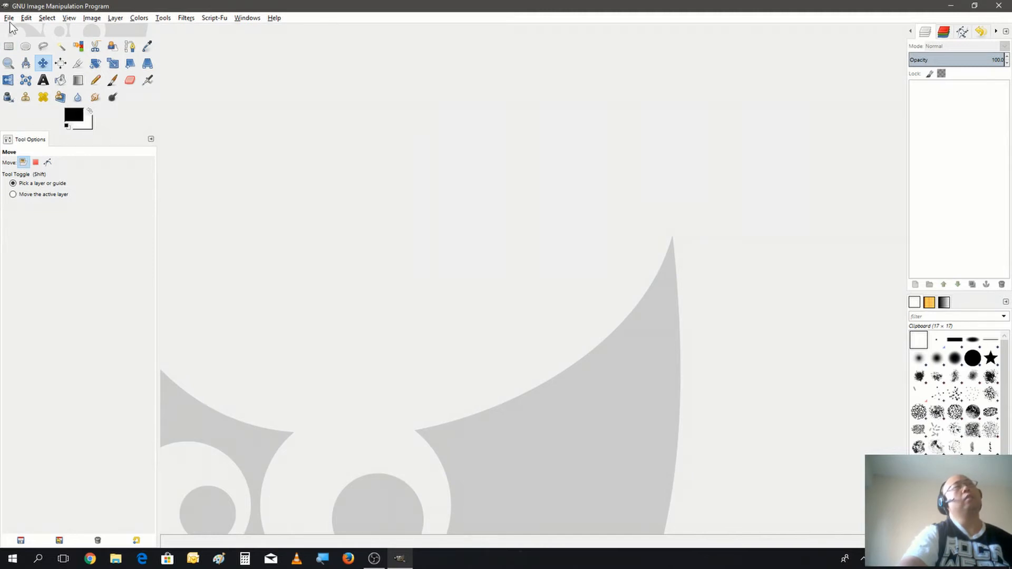
- Create a new 1280 × 720 pixel image filled solid black
left_click(9, 17)
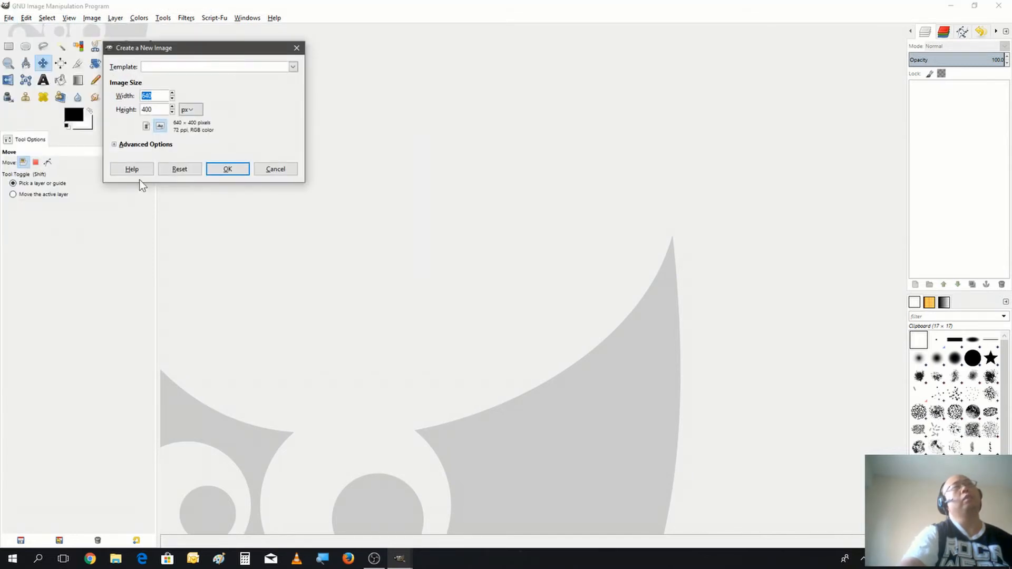
mouse_move(224, 147)
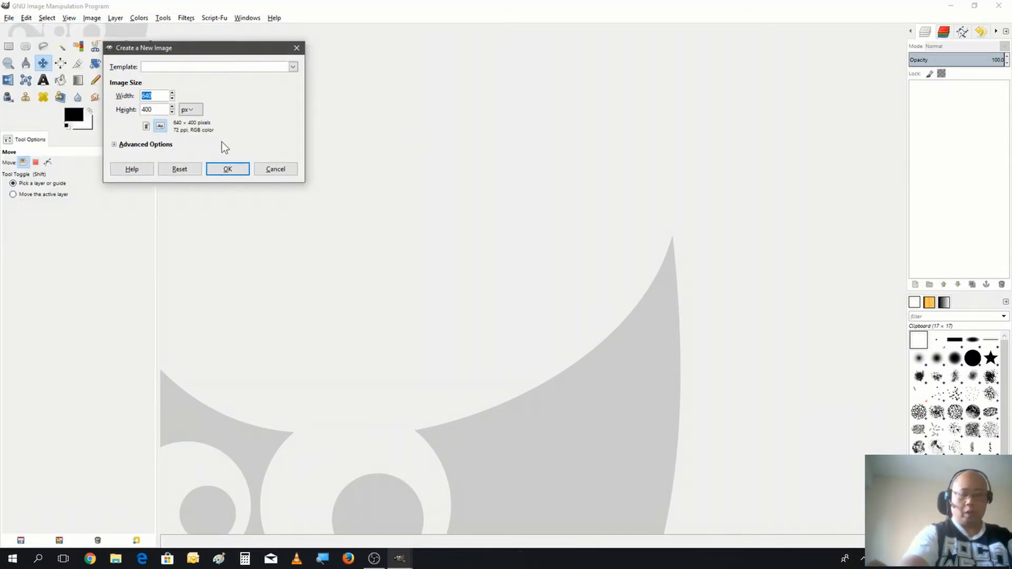
type("1280")
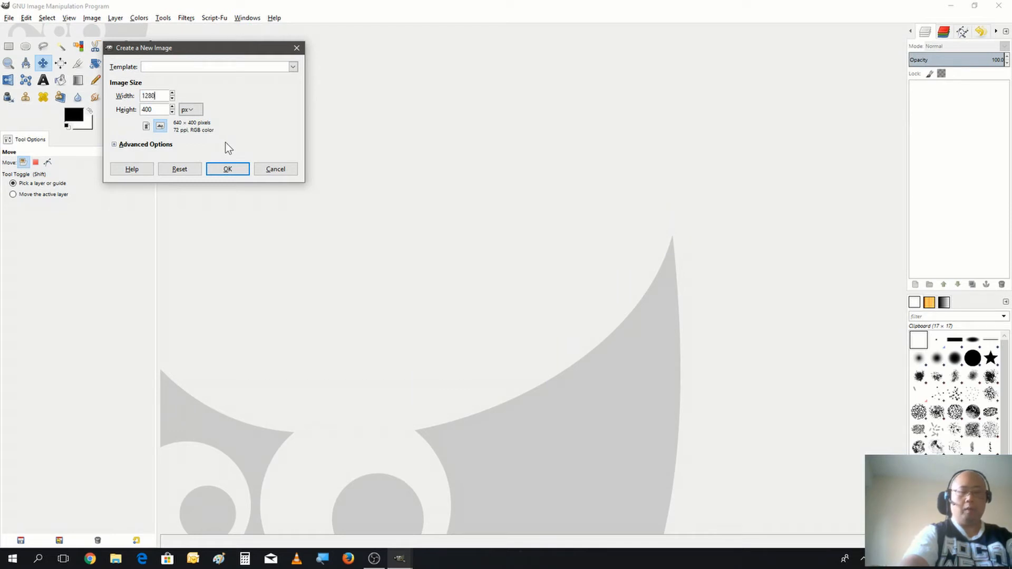
mouse_move(134, 115)
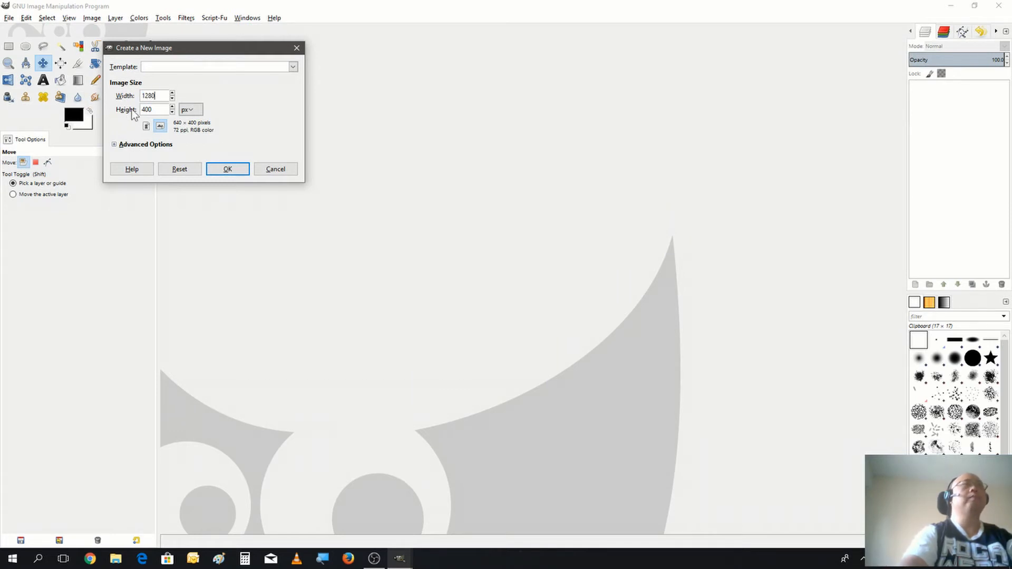
left_click(155, 109)
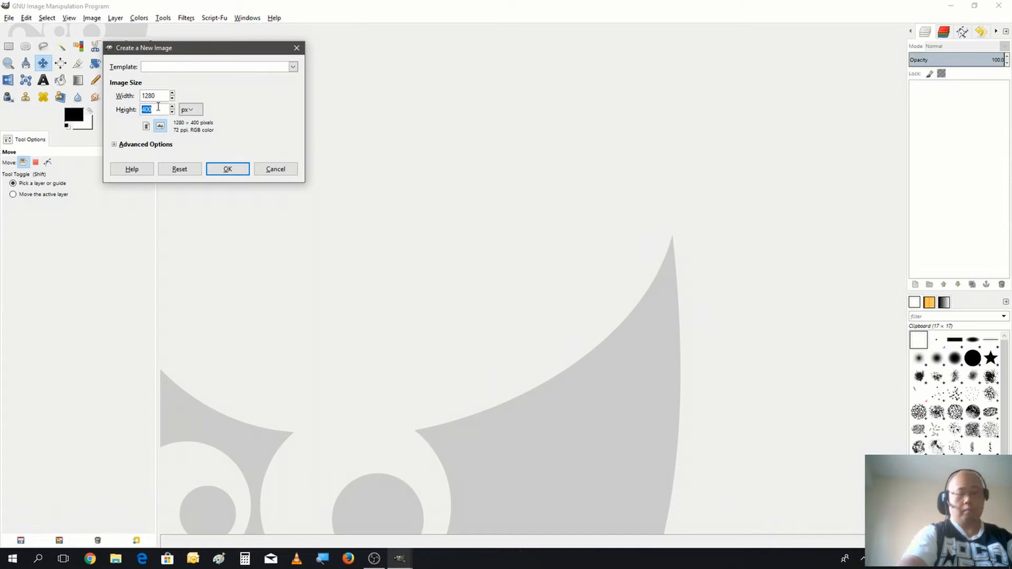
type("720")
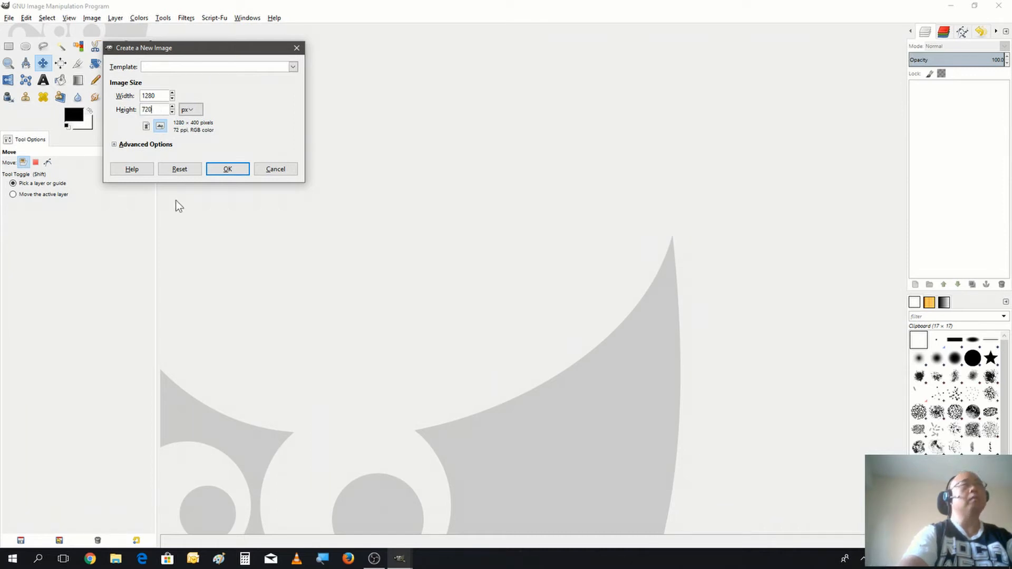
left_click(227, 169)
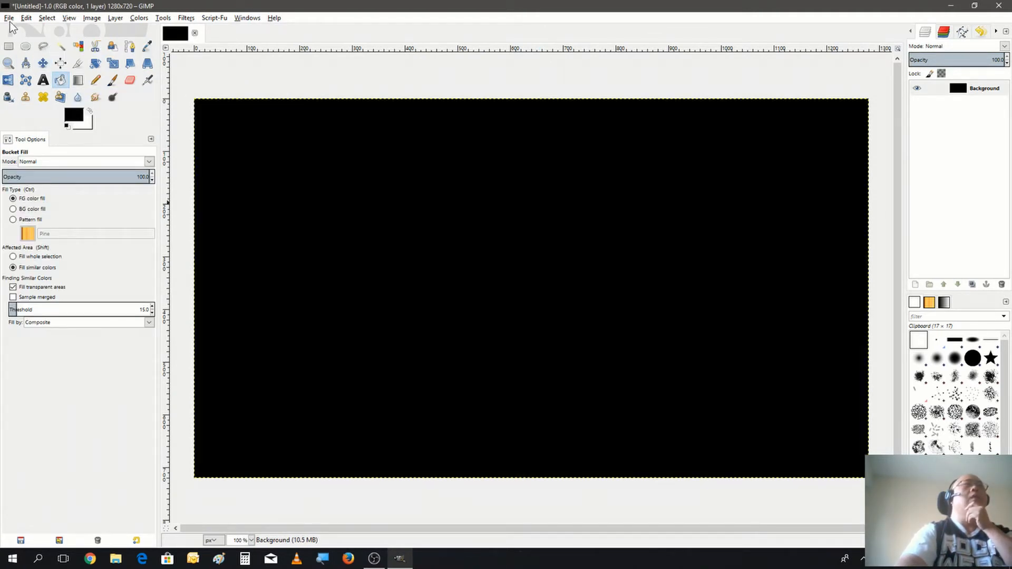
- Open the spaceship city, Schilthorn mountain and bald eagle JPGs as separate layers
left_click(9, 17)
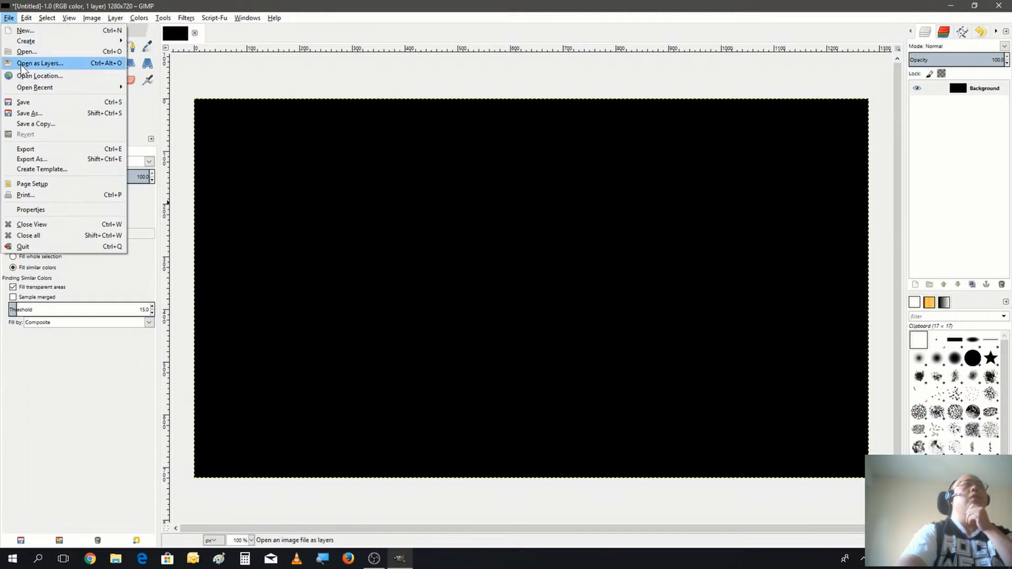
left_click(39, 63)
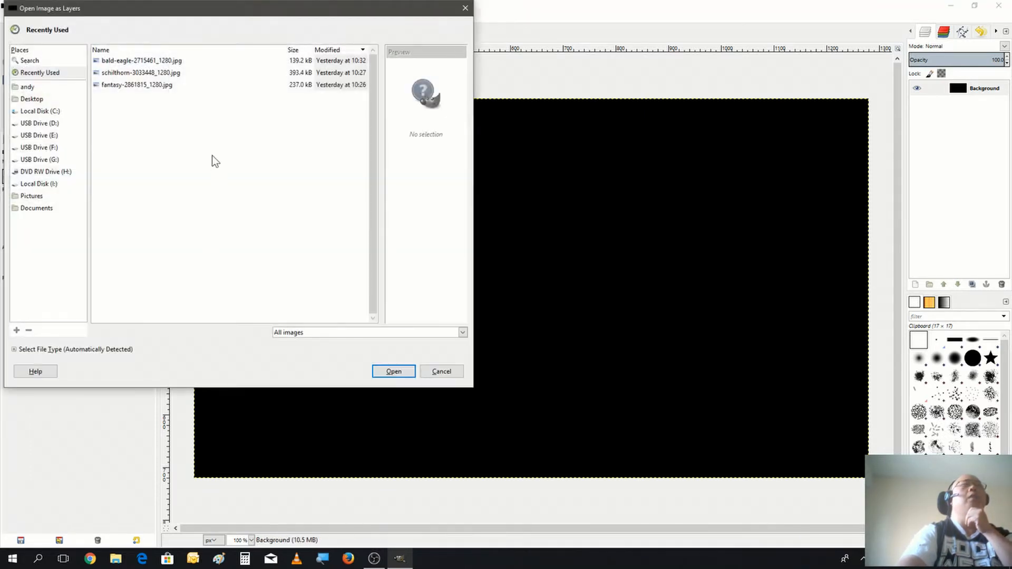
left_click(137, 85)
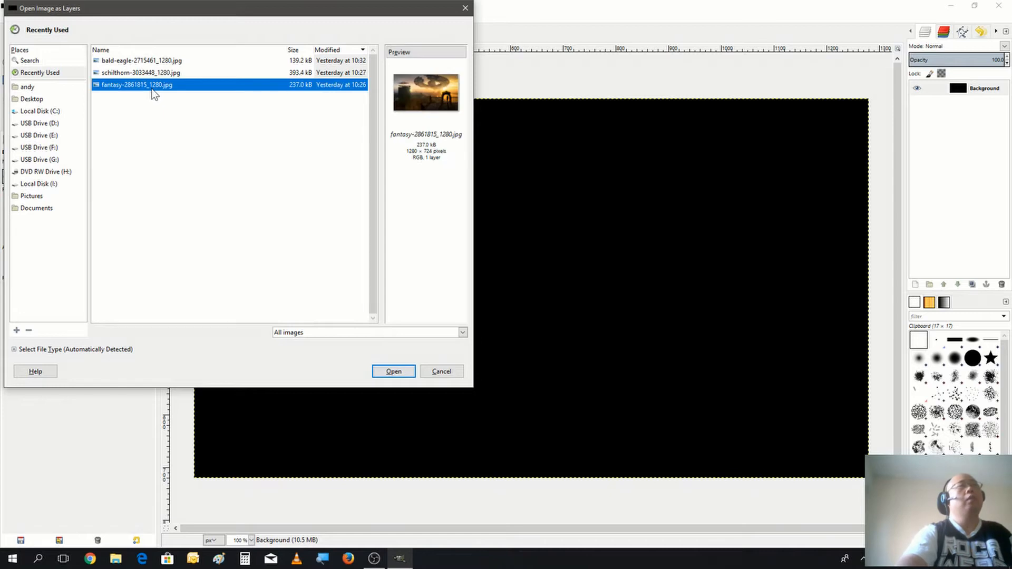
mouse_move(174, 73)
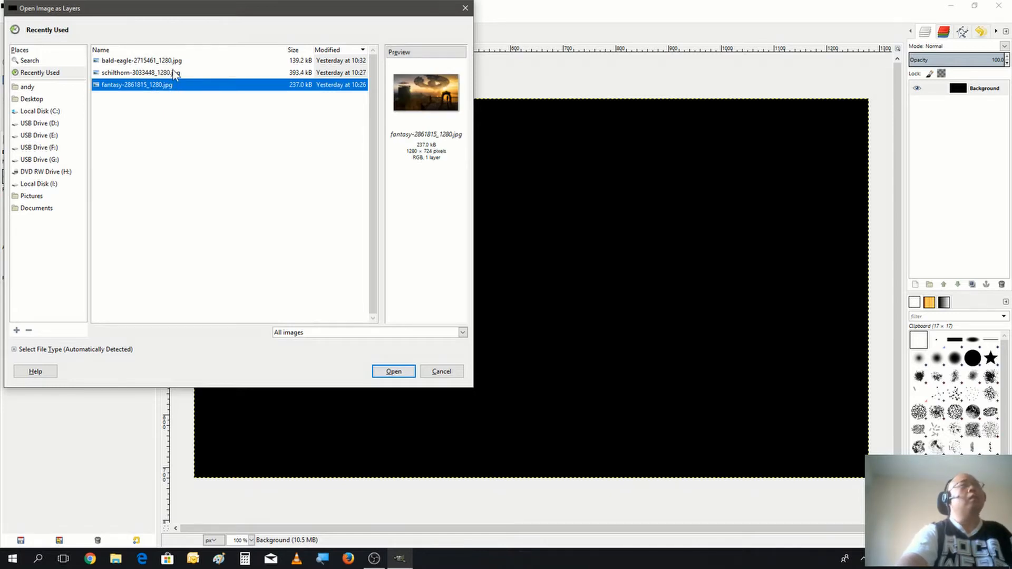
left_click(140, 60)
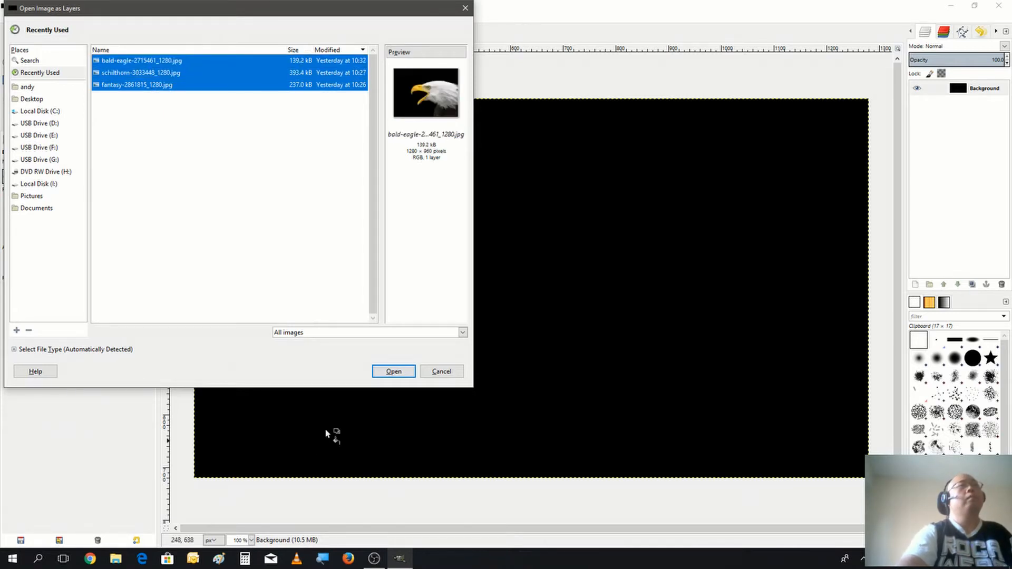
left_click(393, 371)
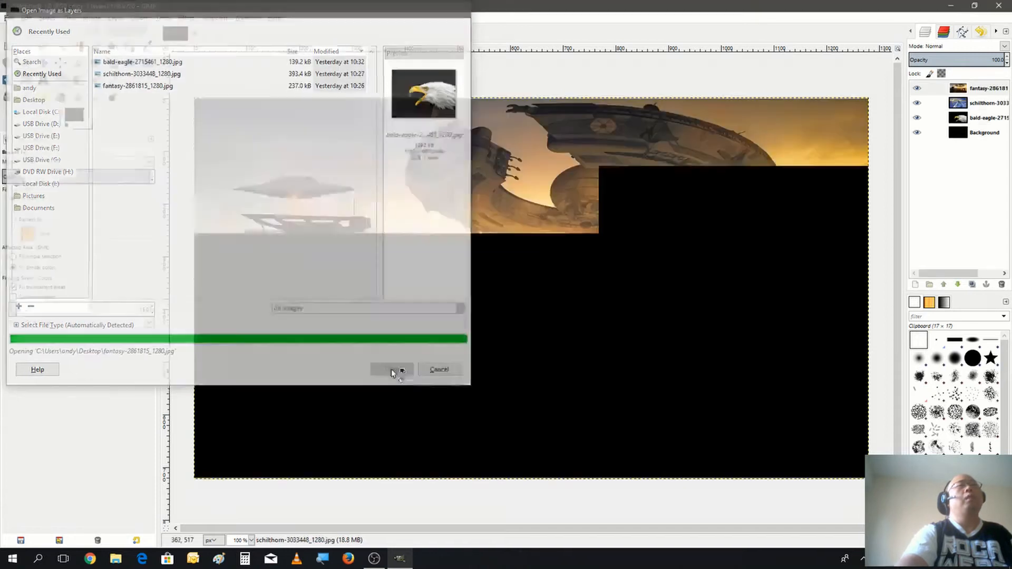
left_click(390, 369)
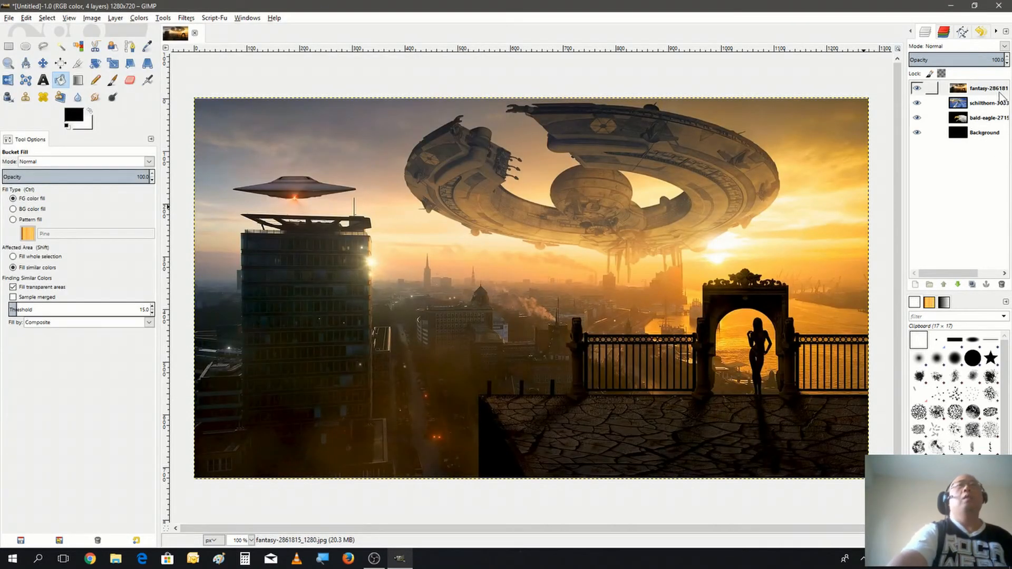
left_click(982, 88)
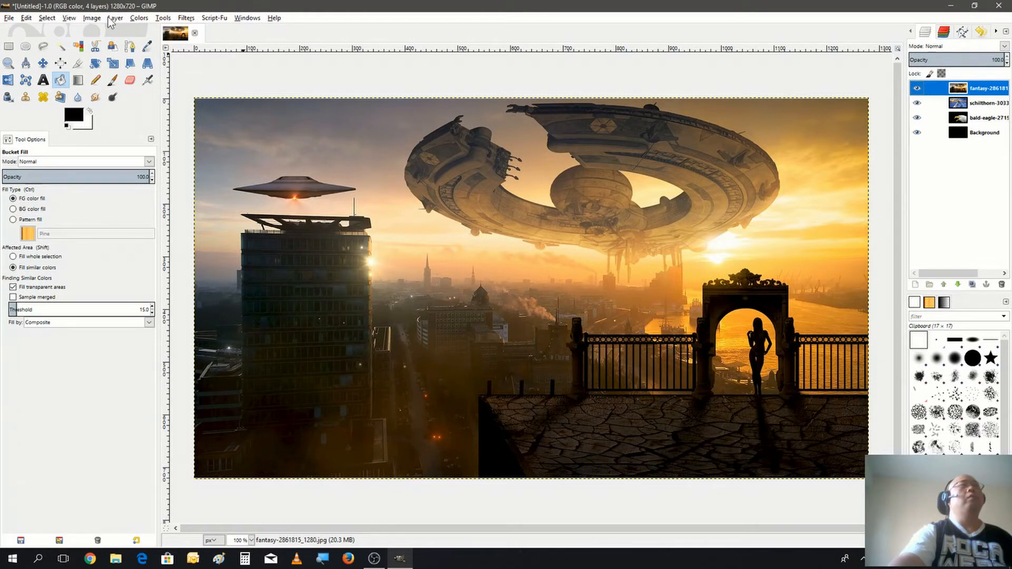
- Scale the fantasy city layer down to 1061 × 600 pixels
left_click(115, 18)
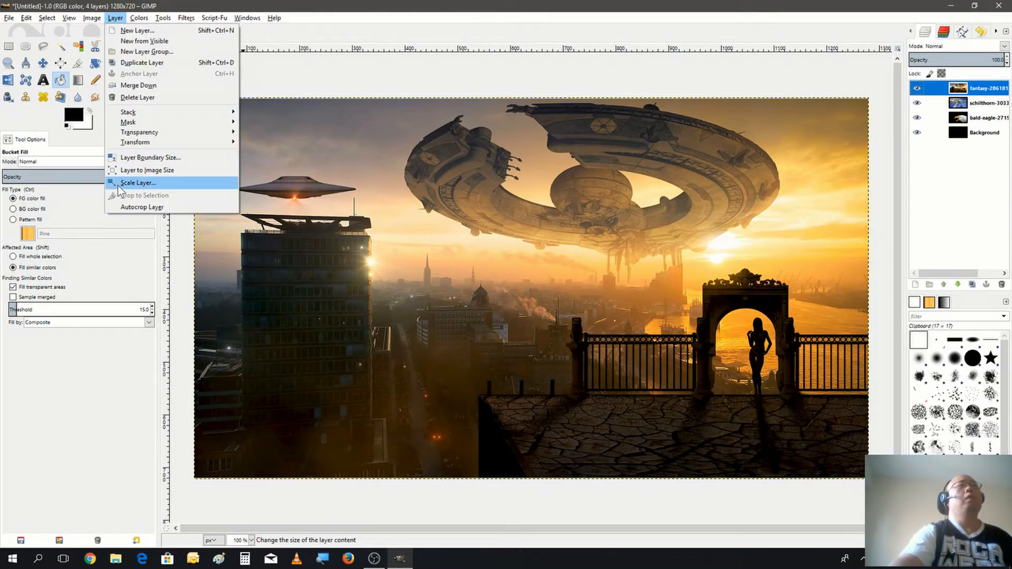
left_click(138, 183)
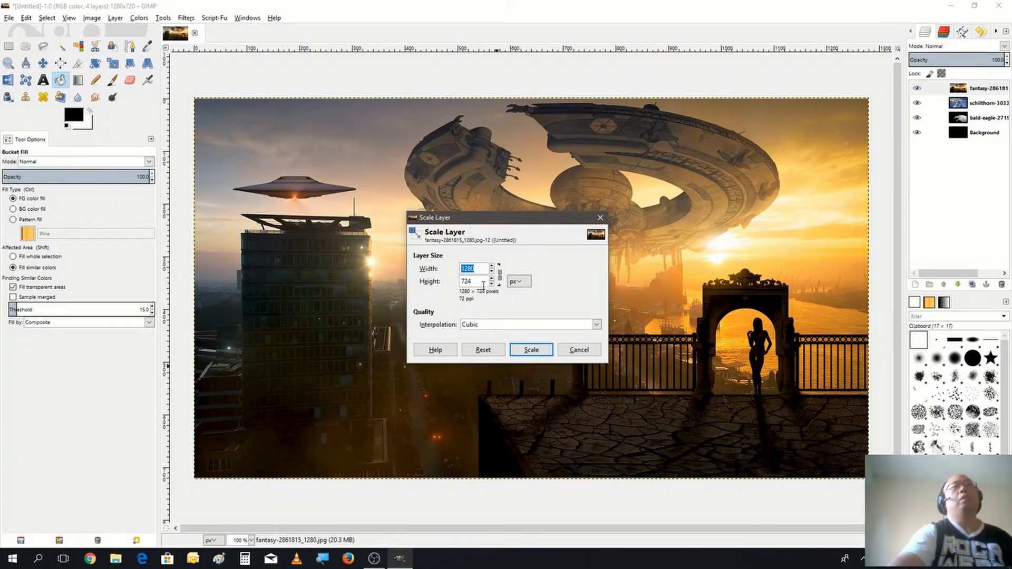
left_click(472, 281)
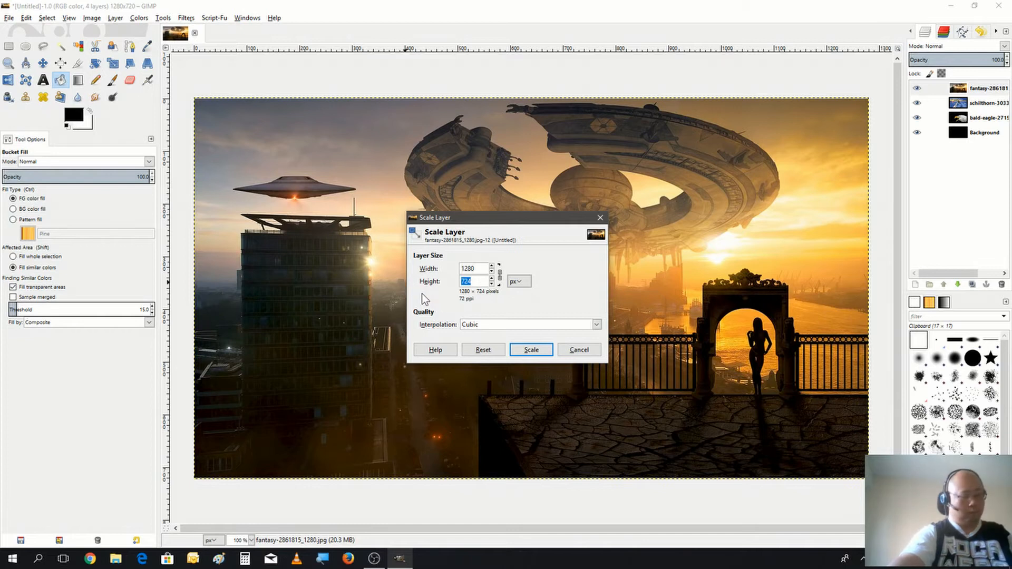
type("600")
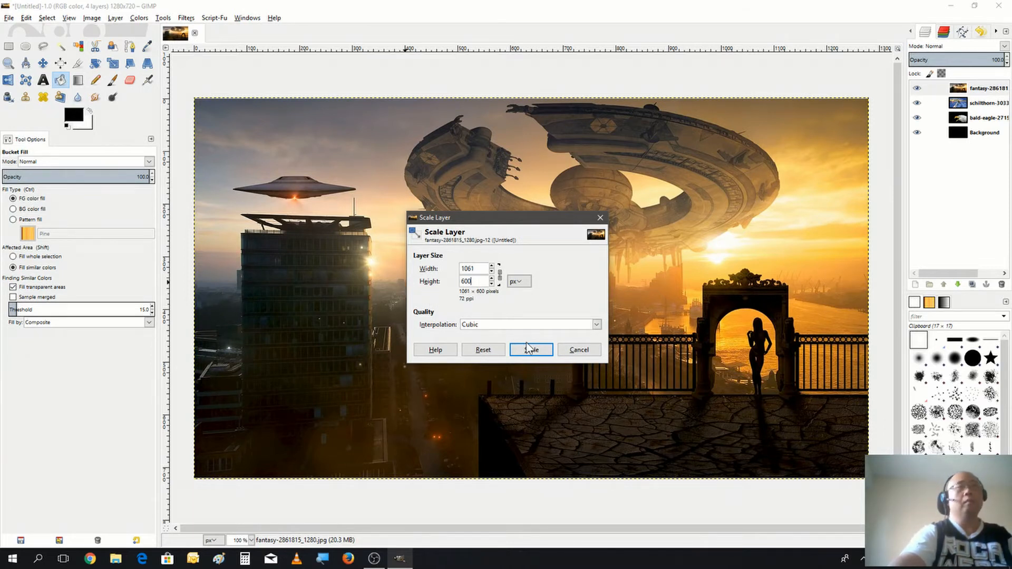
left_click(530, 351)
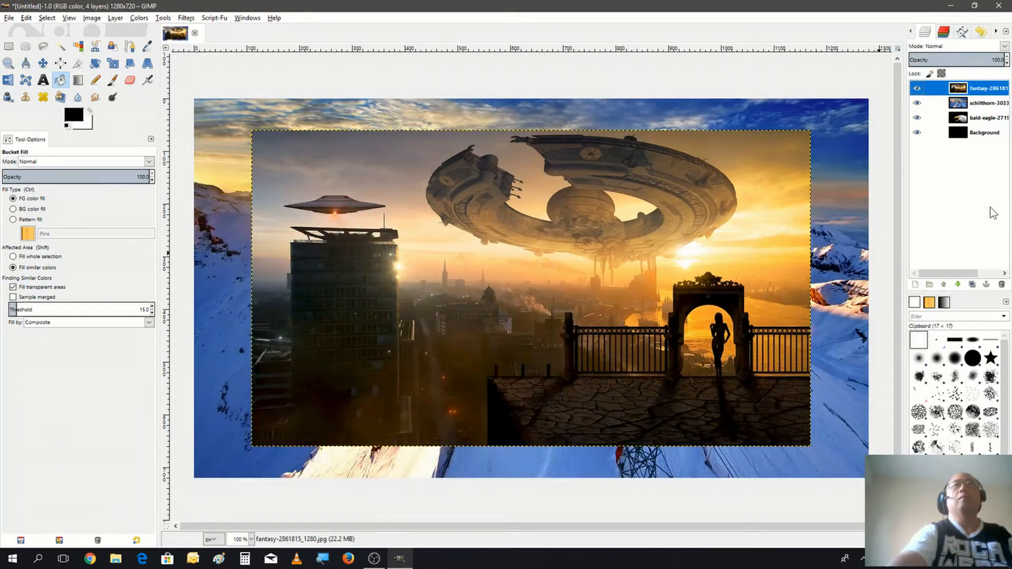
left_click(983, 102)
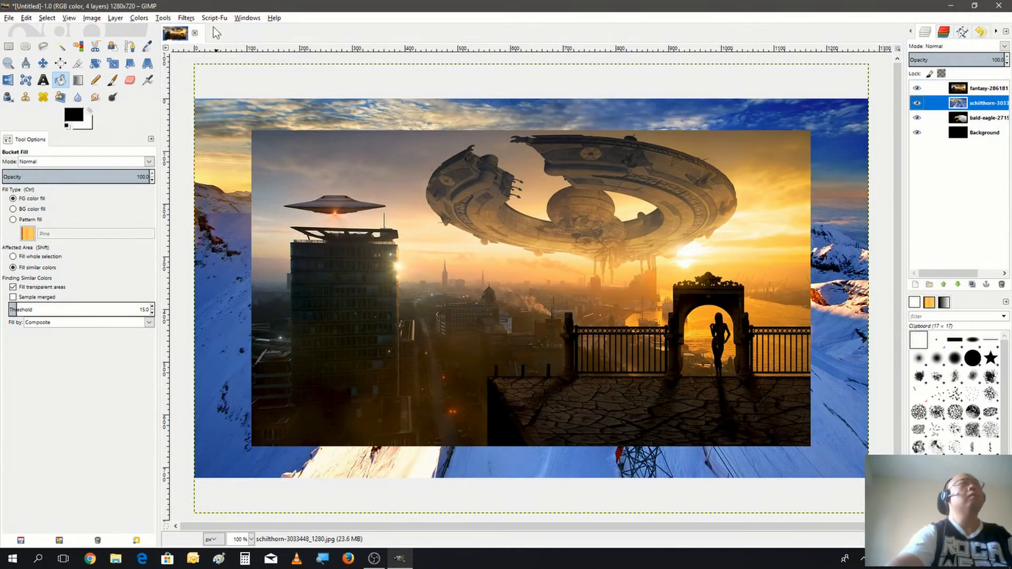
- Scale the Schilthorn mountain layer to 900 × 600 pixels
left_click(116, 18)
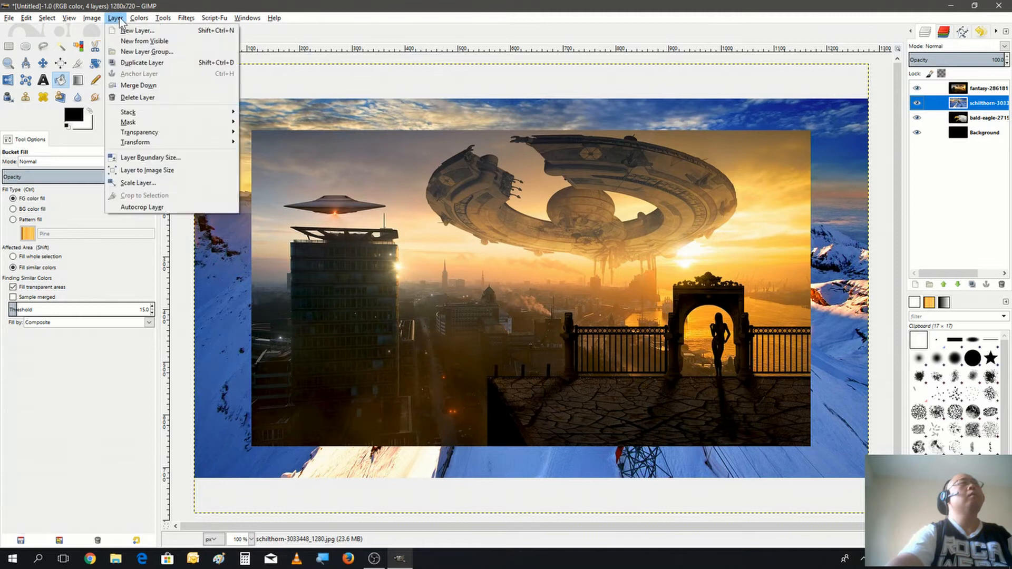
left_click(137, 183)
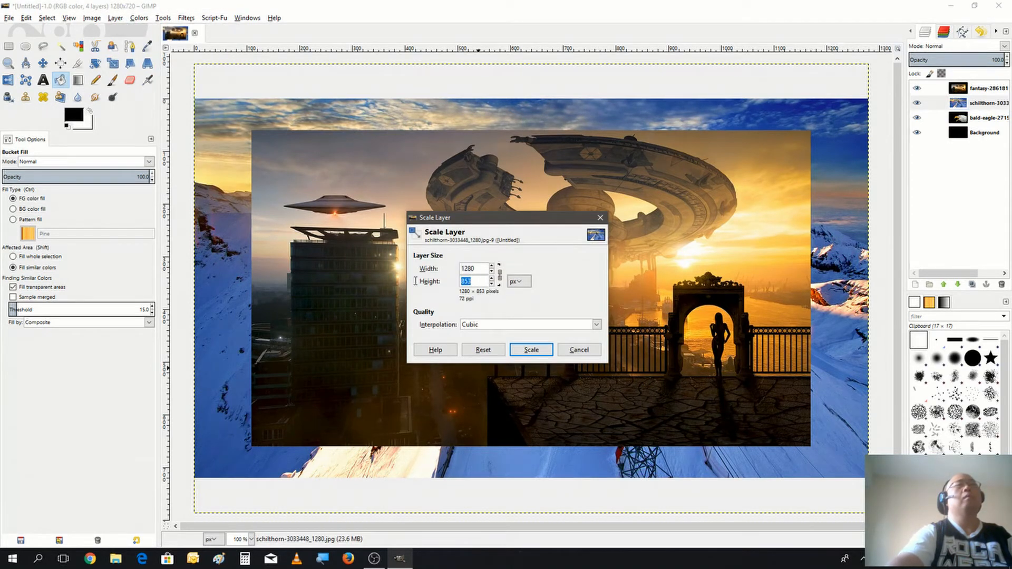
type("6")
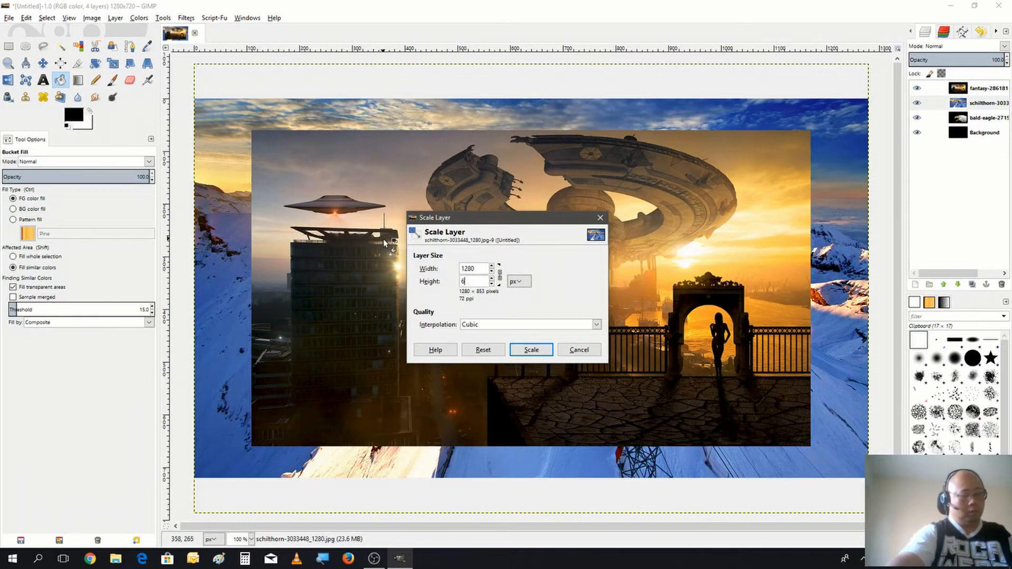
left_click(531, 350)
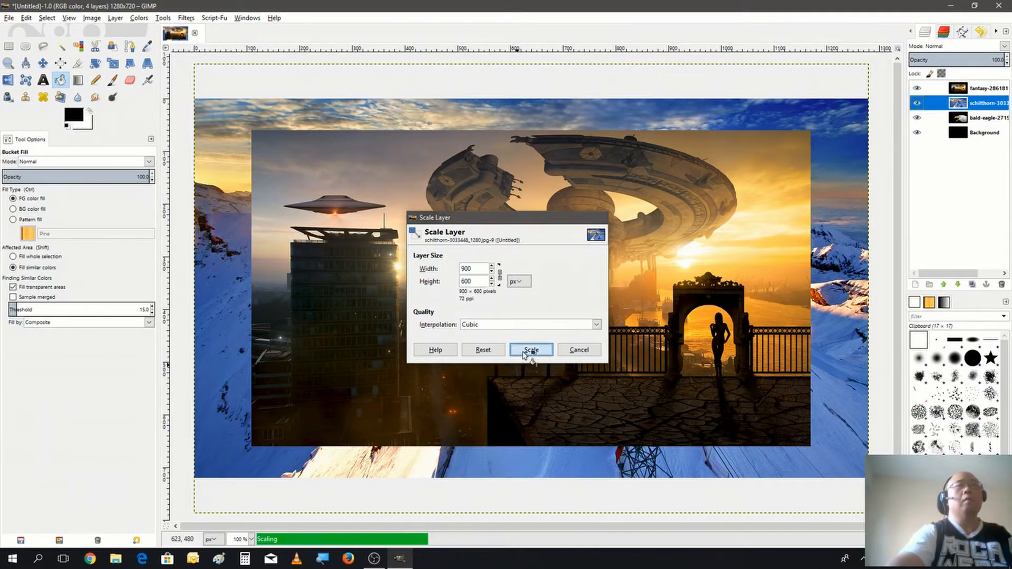
left_click(531, 350)
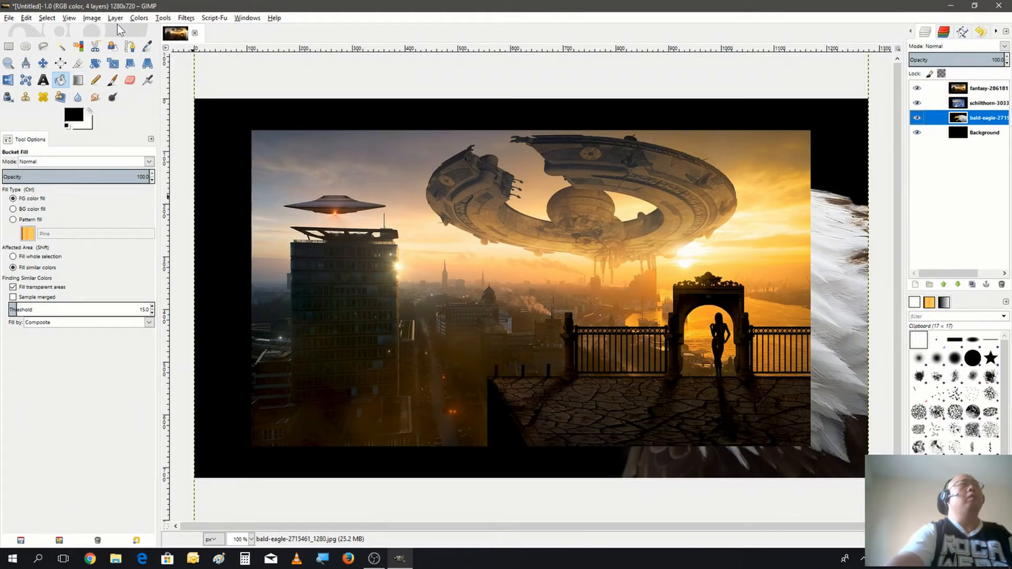
- Scale the bald eagle layer down to 450 pixels tall
left_click(115, 17)
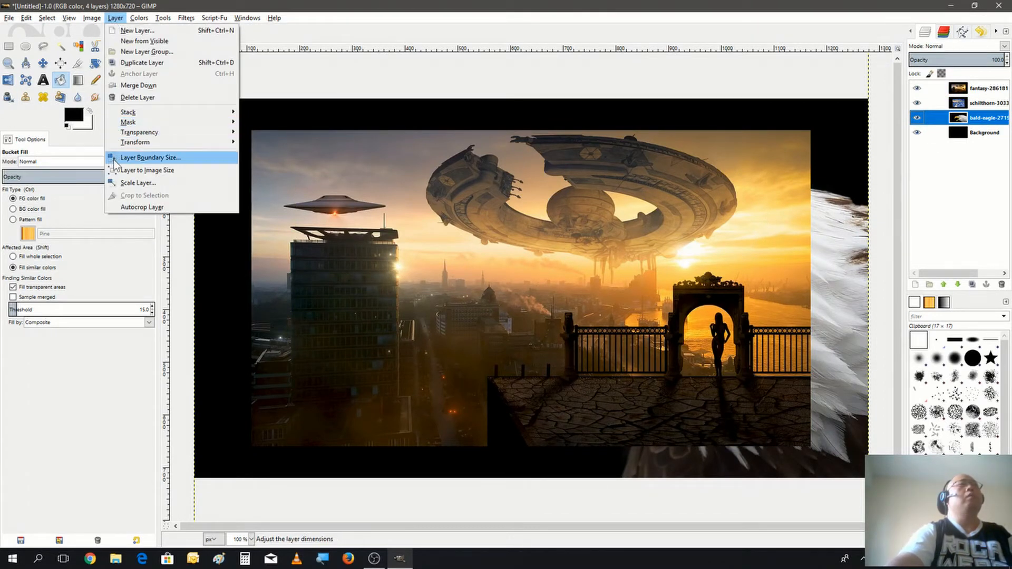
mouse_move(136, 183)
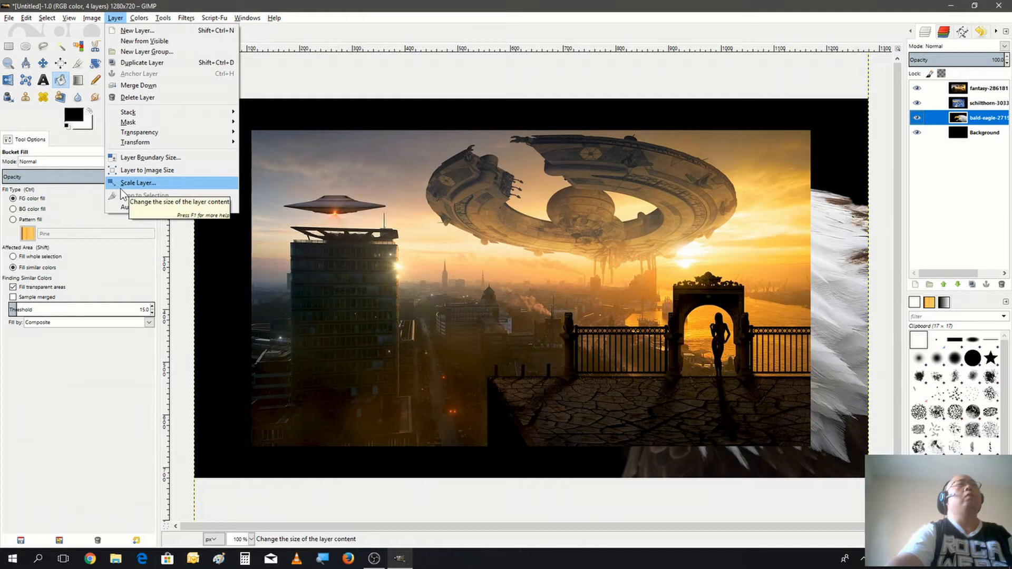
left_click(136, 183)
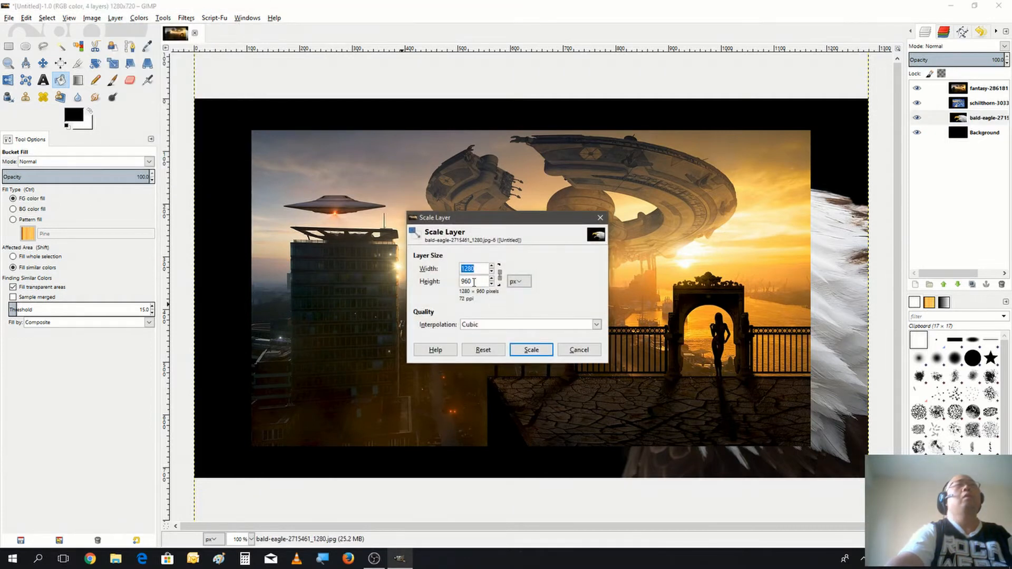
left_click(471, 281)
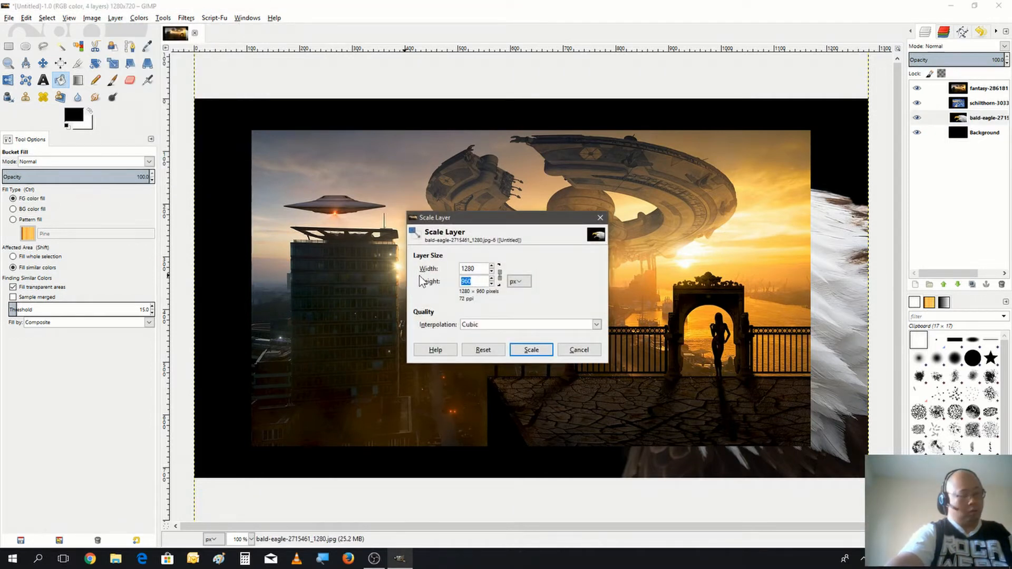
type("450")
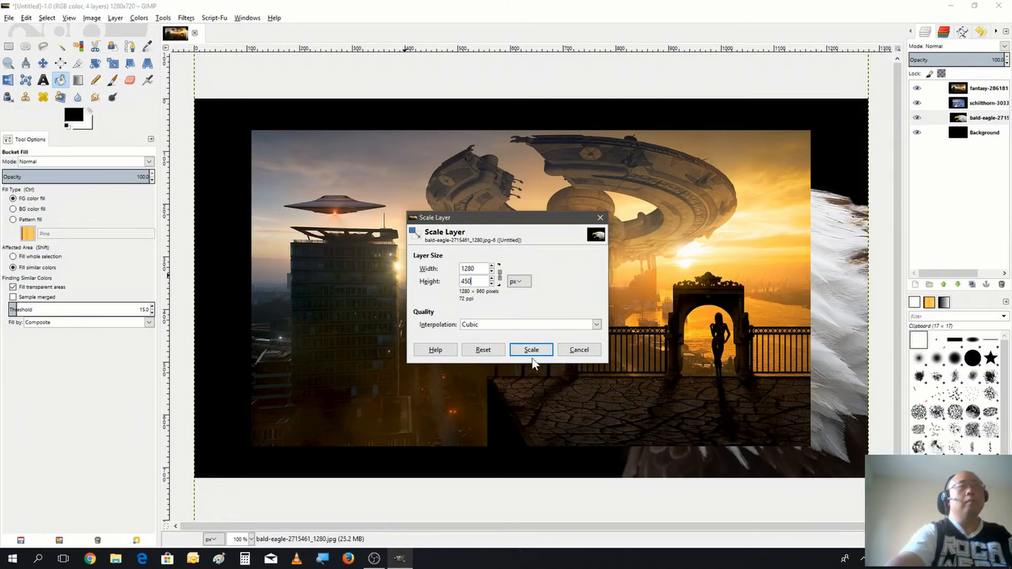
left_click(531, 349)
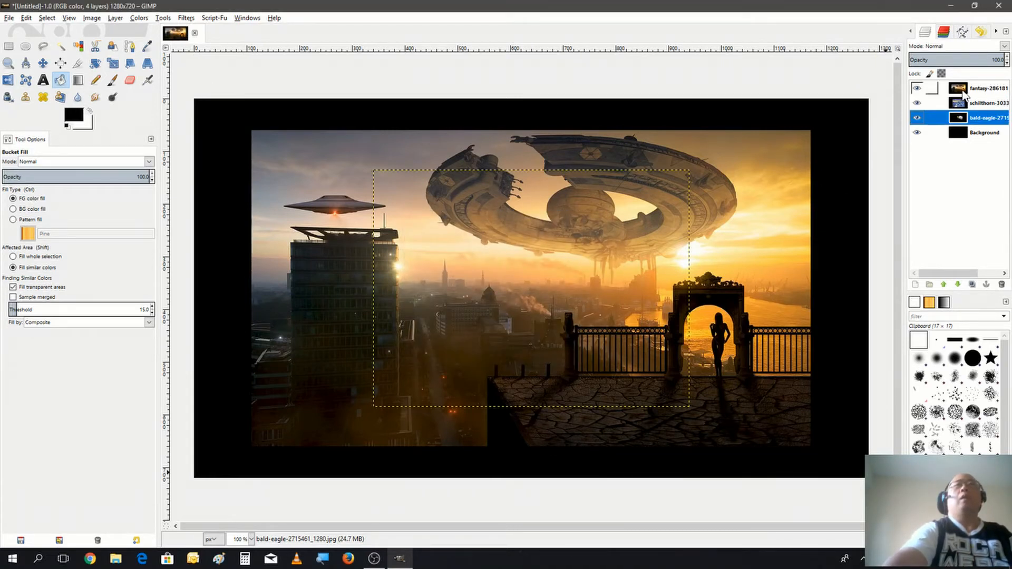
- Raise the Schilthorn layer to the top and move the fantasy city layer right
left_click(986, 103)
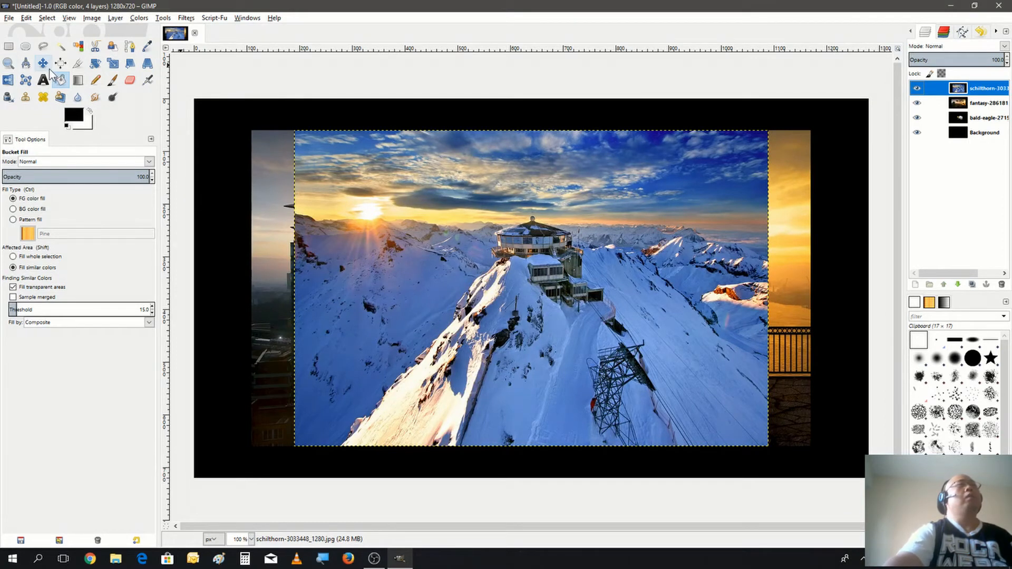
left_click(59, 63)
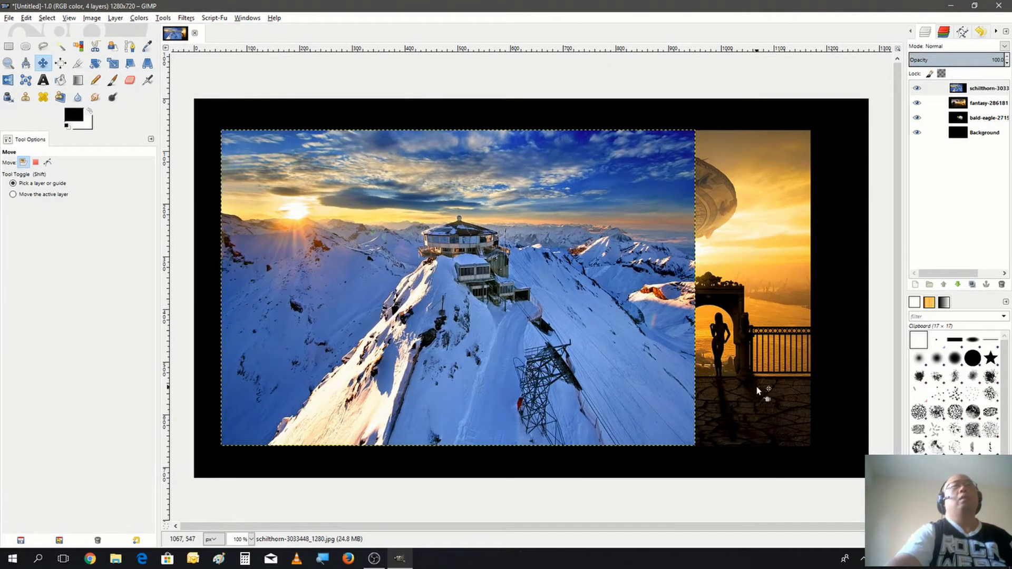
left_click(981, 103)
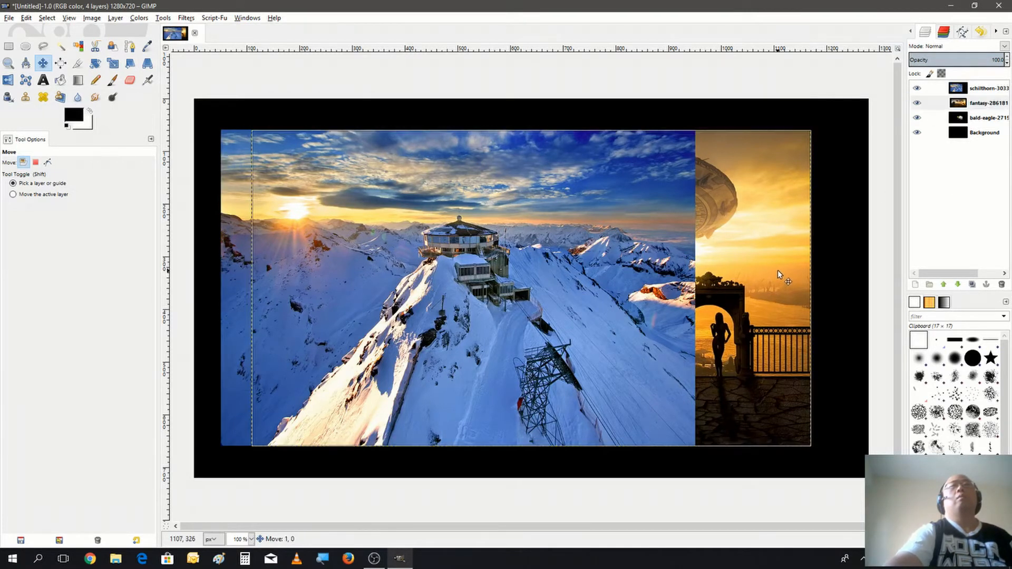
left_click_drag(779, 274, 807, 275)
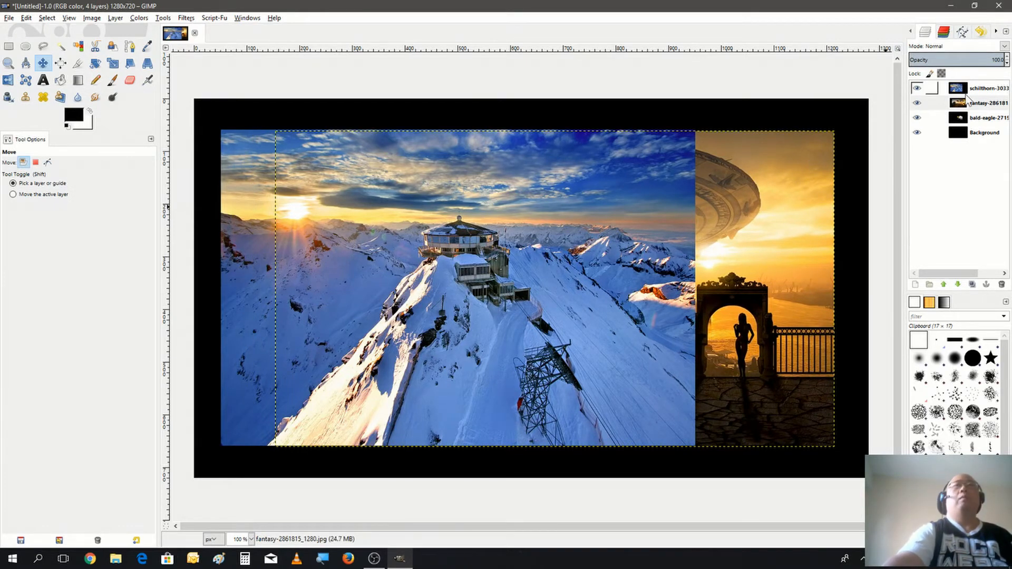
left_click(984, 88)
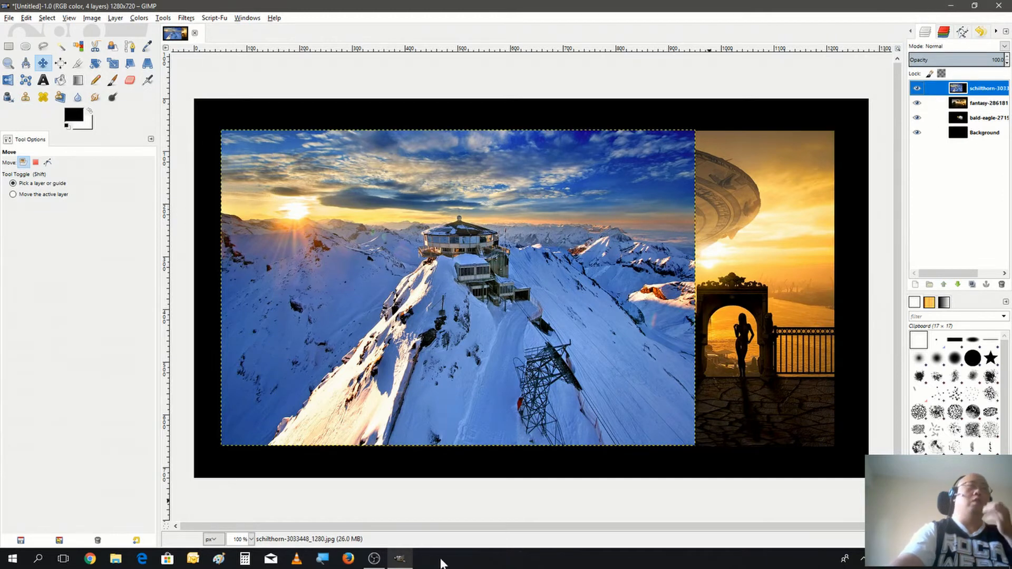
mouse_move(284, 304)
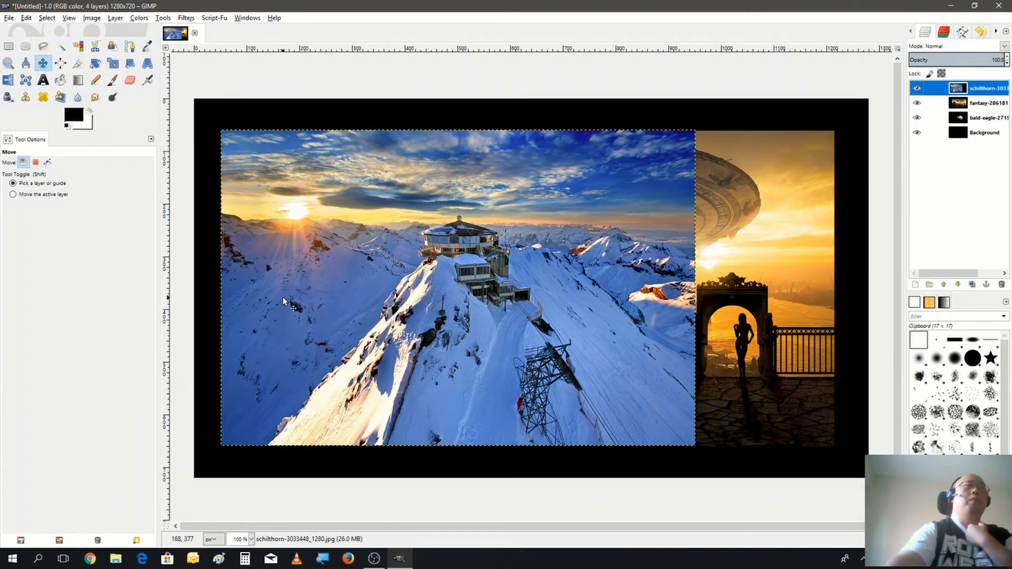
mouse_move(554, 316)
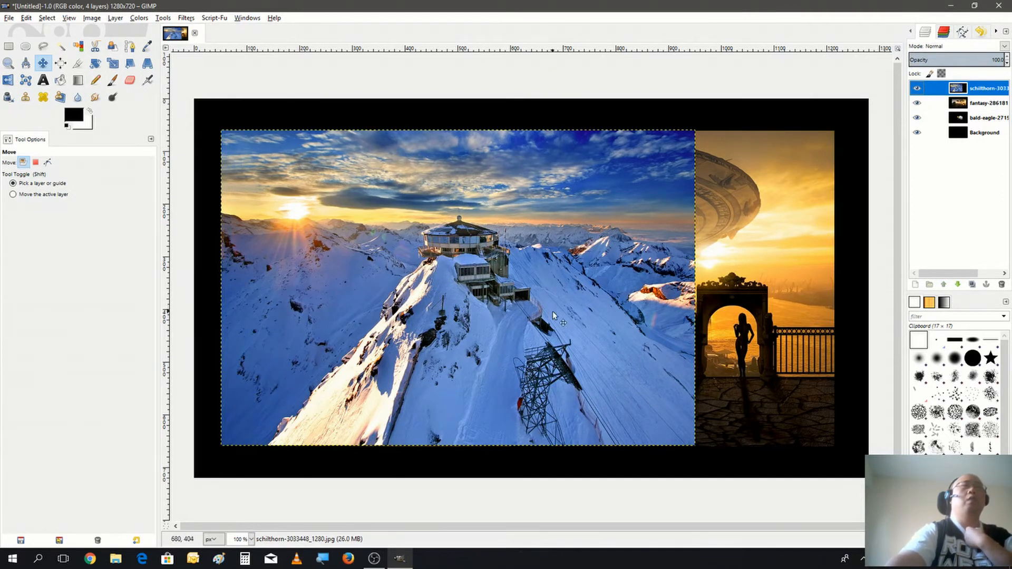
mouse_move(564, 437)
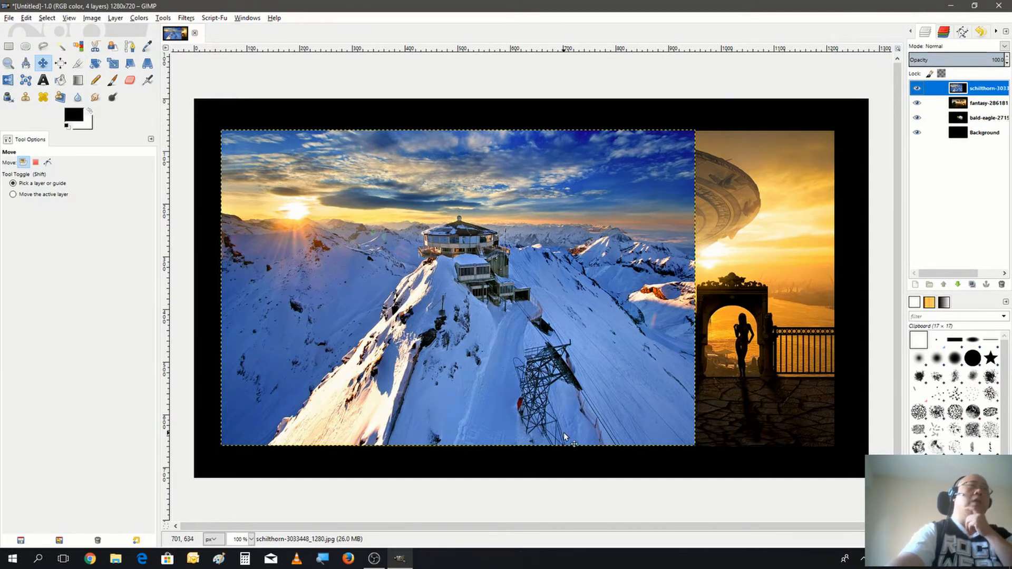
mouse_move(535, 249)
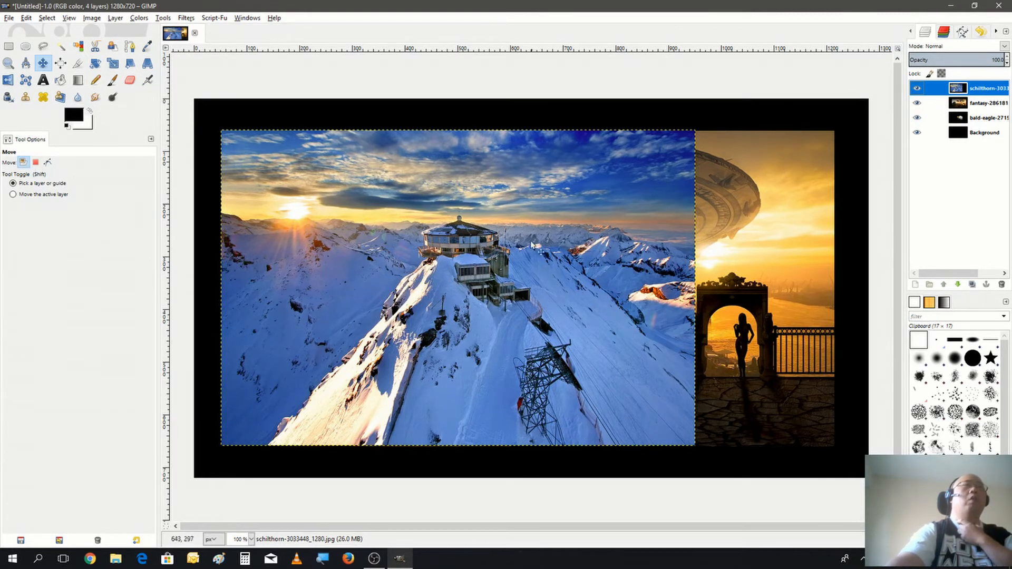
mouse_move(594, 202)
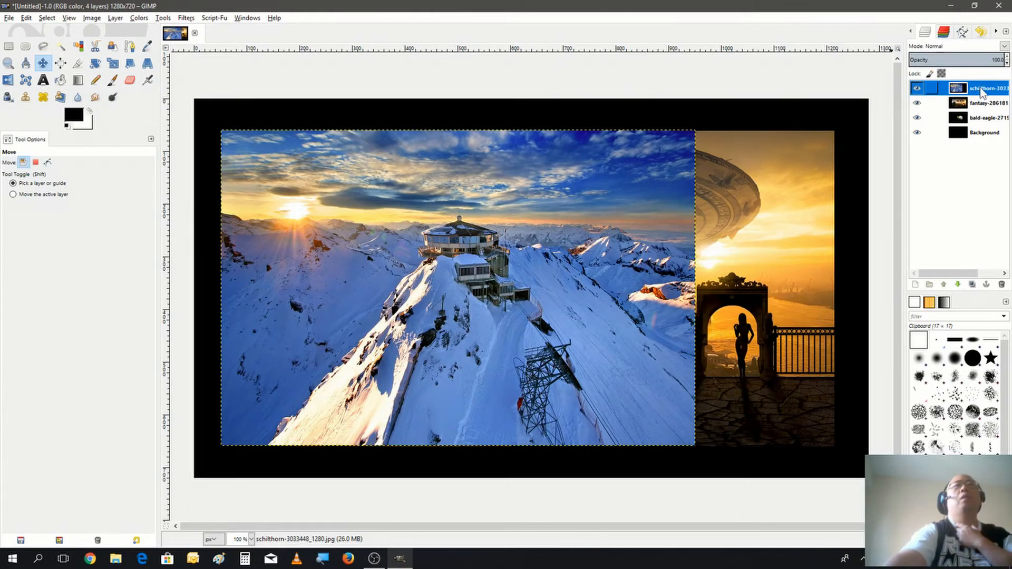
- Add a White (full opacity) layer mask to the Schilthorn layer
right_click(982, 87)
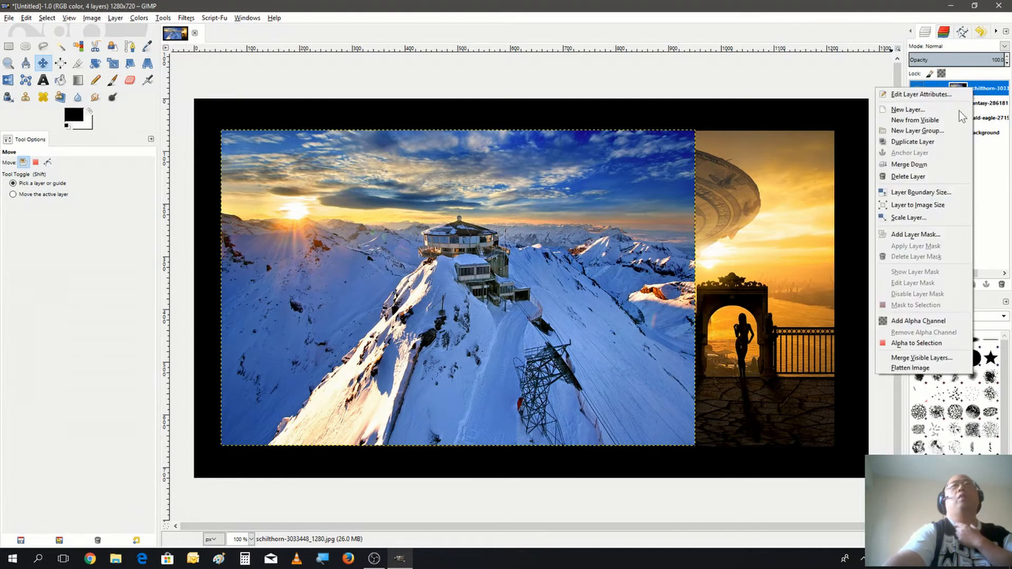
mouse_move(917, 234)
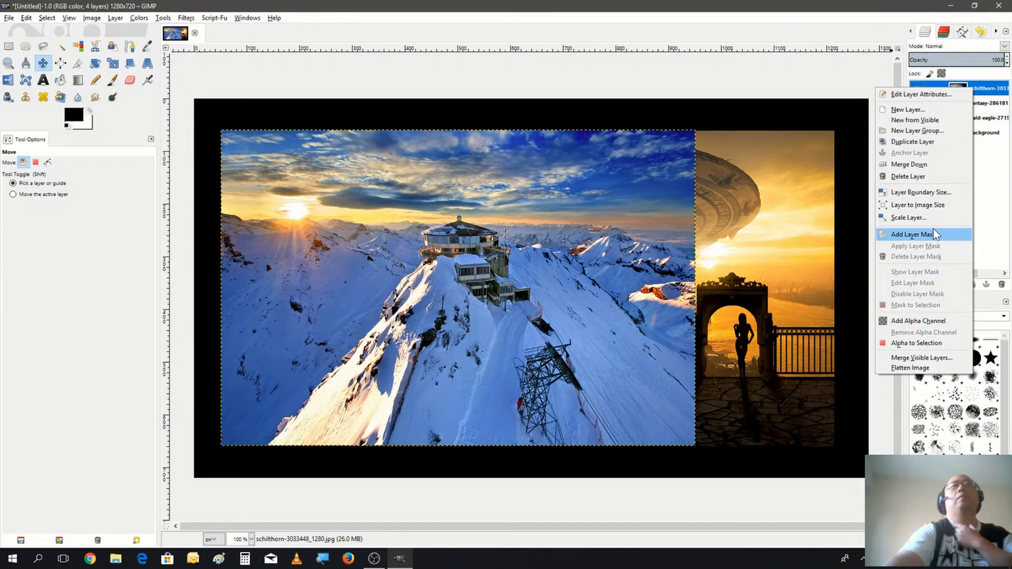
left_click(914, 234)
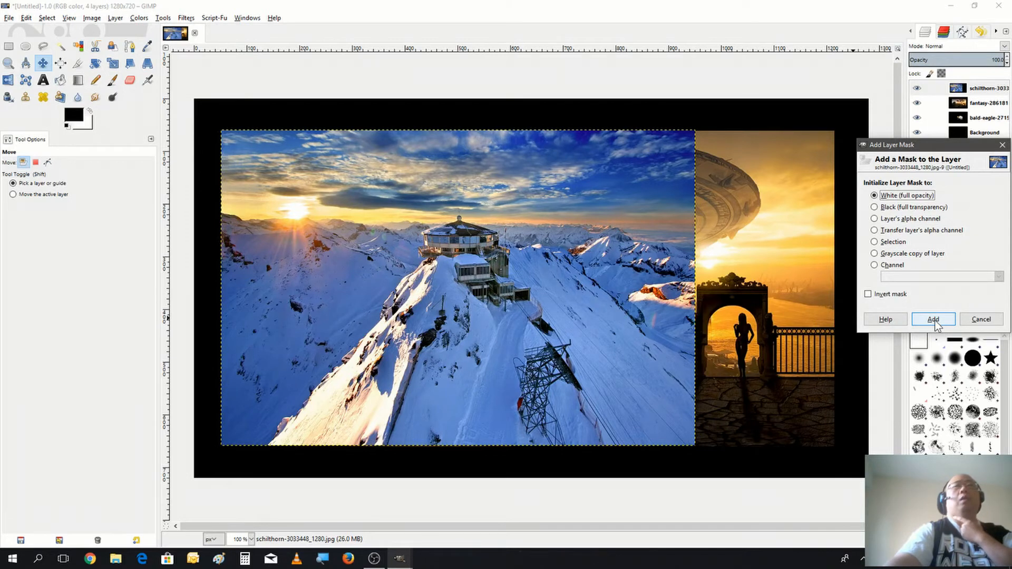
left_click(932, 317)
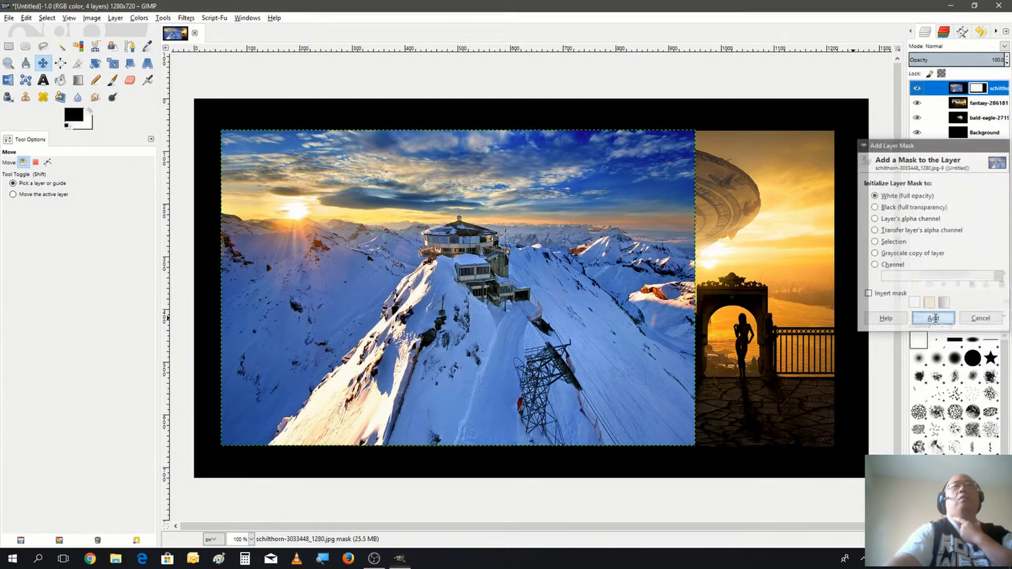
left_click(933, 318)
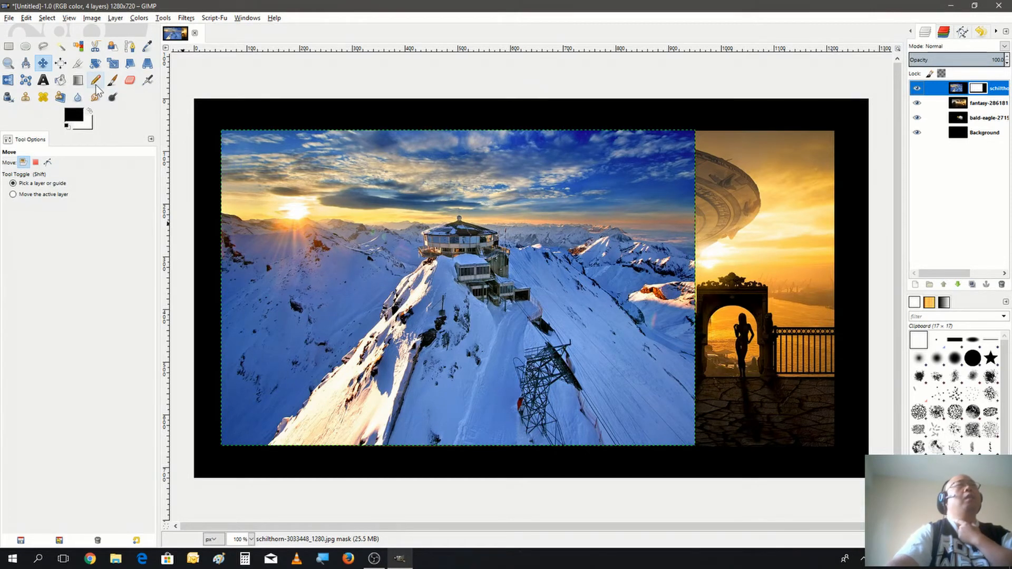
left_click(78, 80)
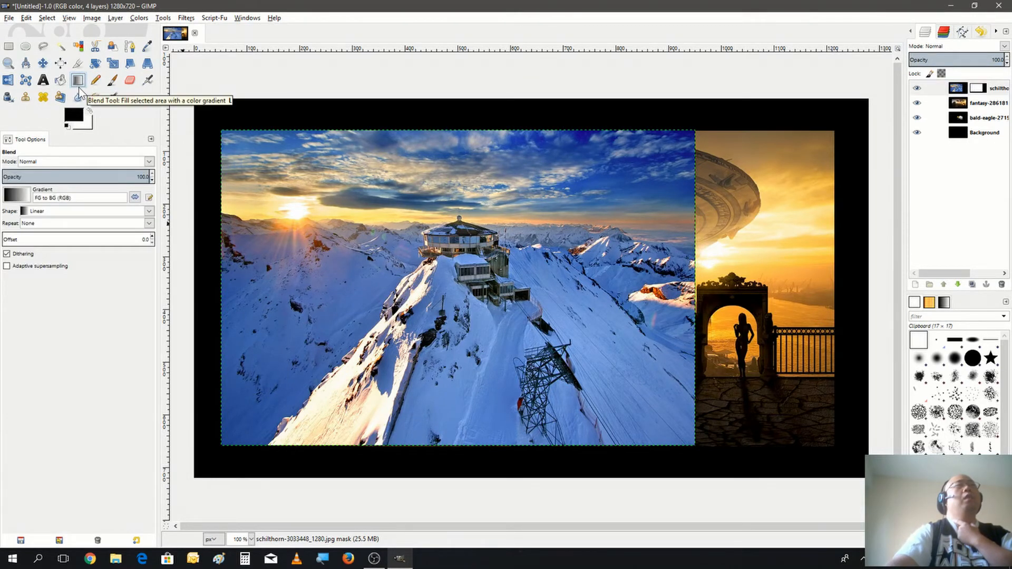
mouse_move(77, 216)
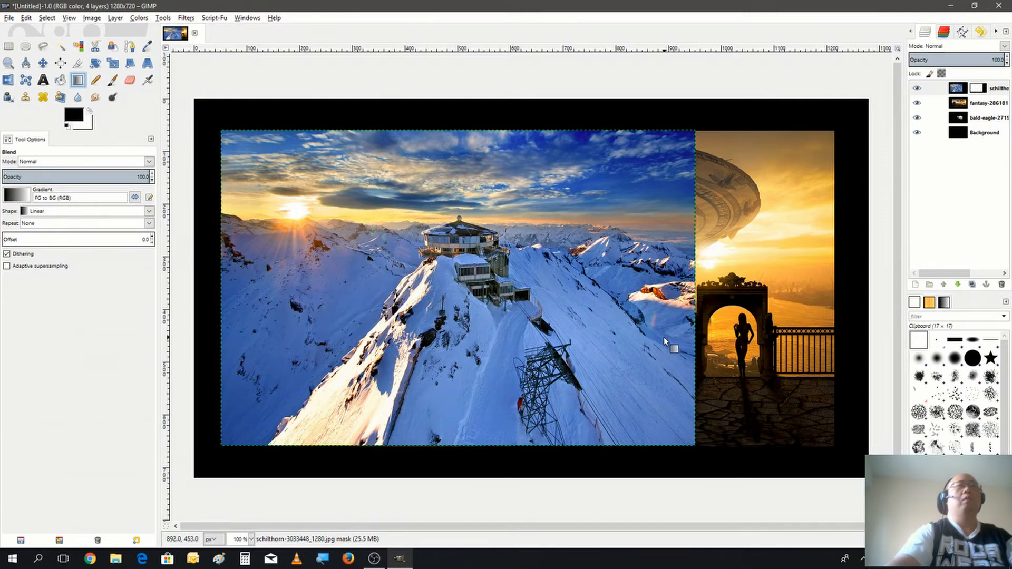
mouse_move(659, 349)
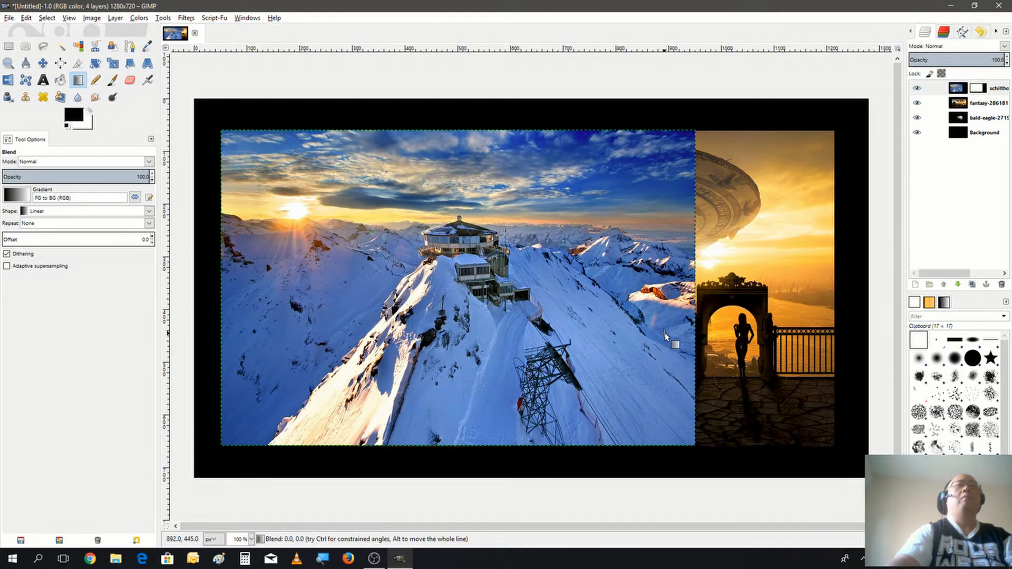
left_click_drag(668, 333, 472, 339)
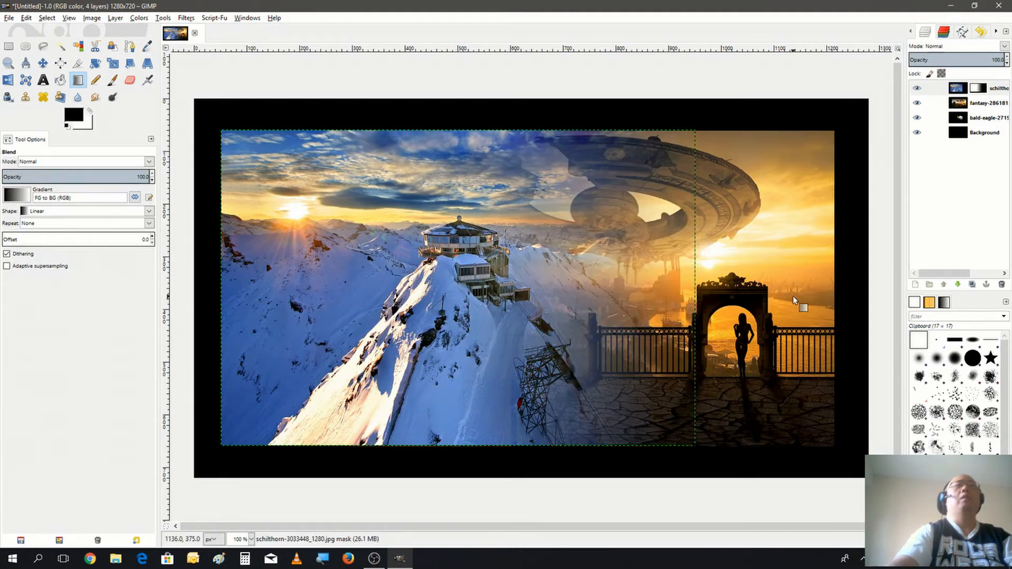
mouse_move(826, 368)
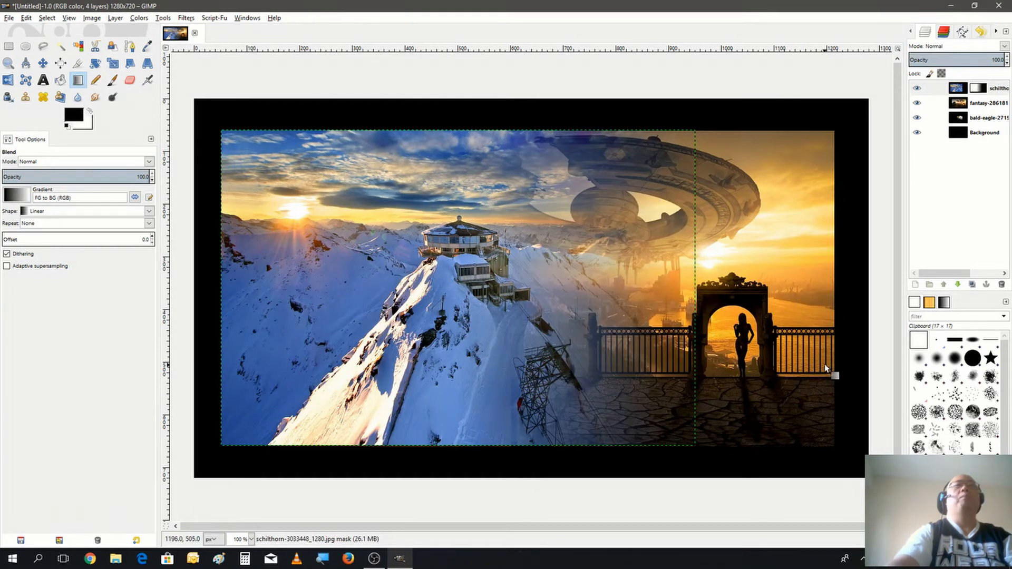
mouse_move(539, 329)
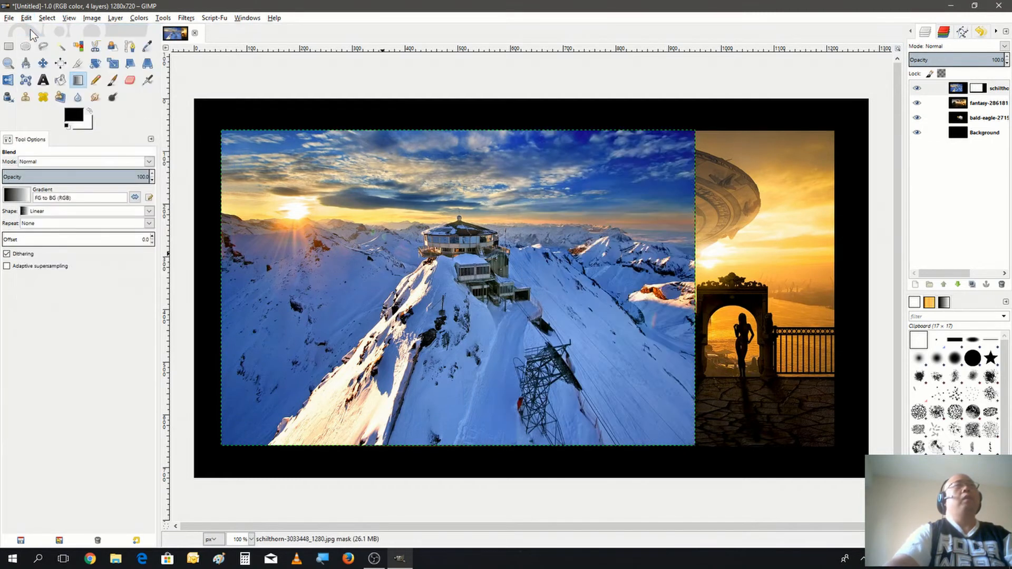
mouse_move(683, 360)
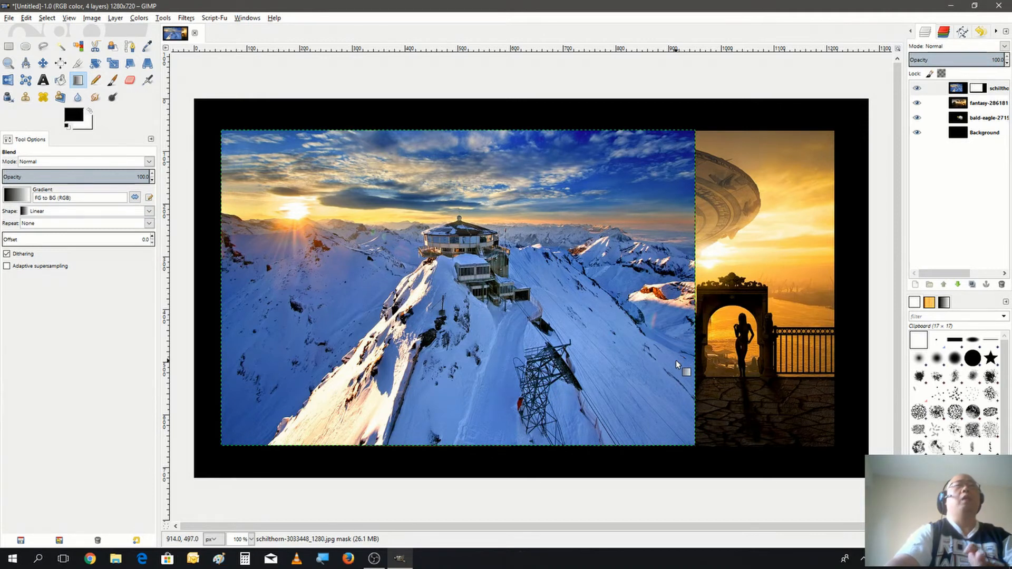
- Draw a wide linear gradient on the Schilthorn mask to fade its right side
left_click_drag(686, 373, 637, 364)
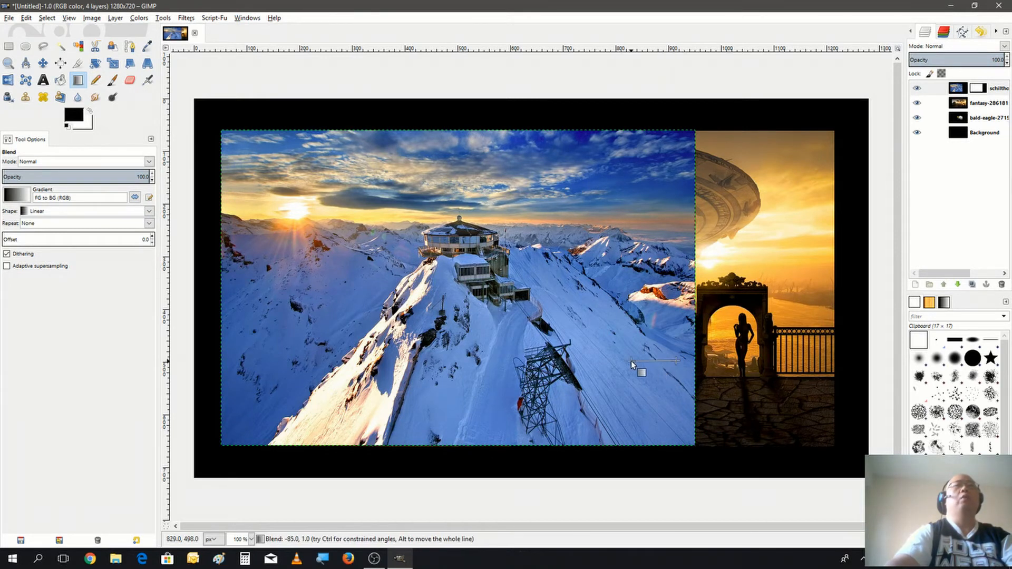
left_click_drag(633, 365, 659, 81)
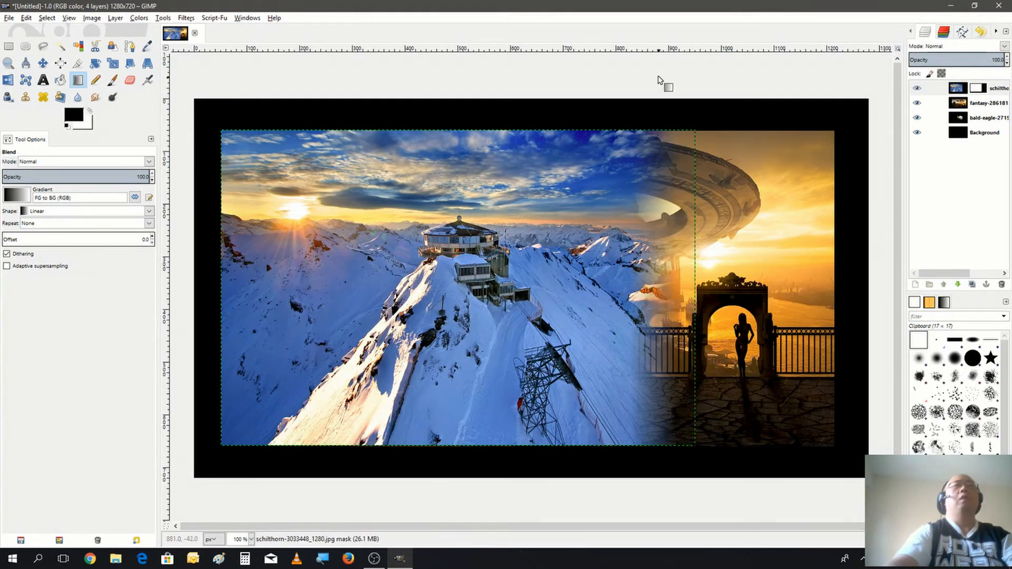
mouse_move(610, 423)
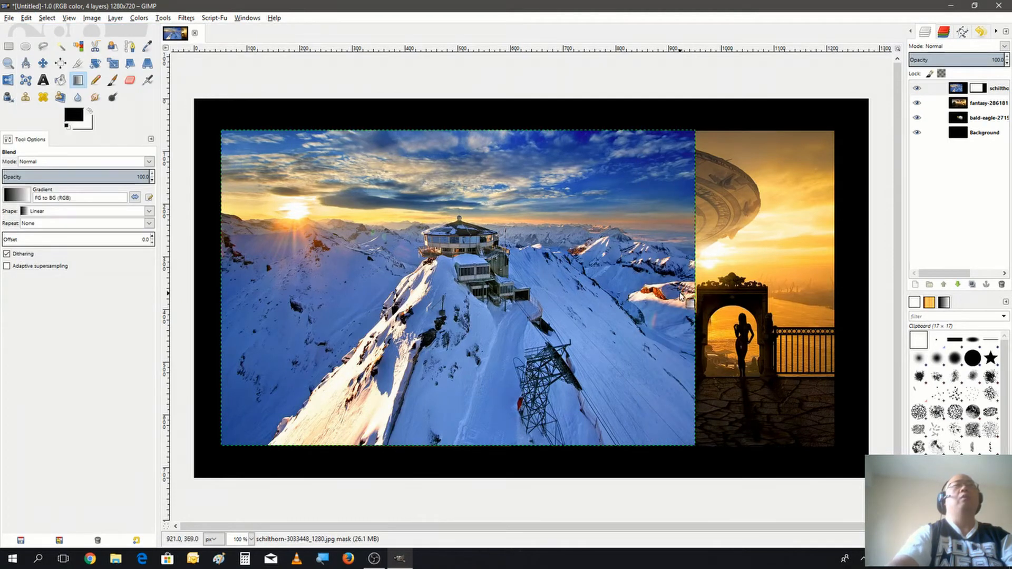
left_click_drag(670, 281, 573, 403)
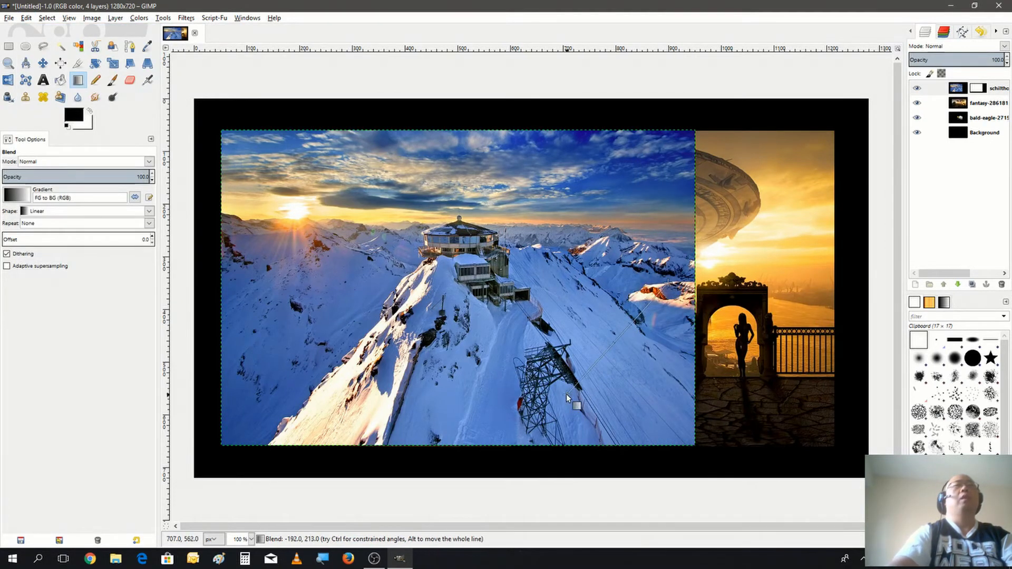
left_click_drag(575, 406, 523, 403)
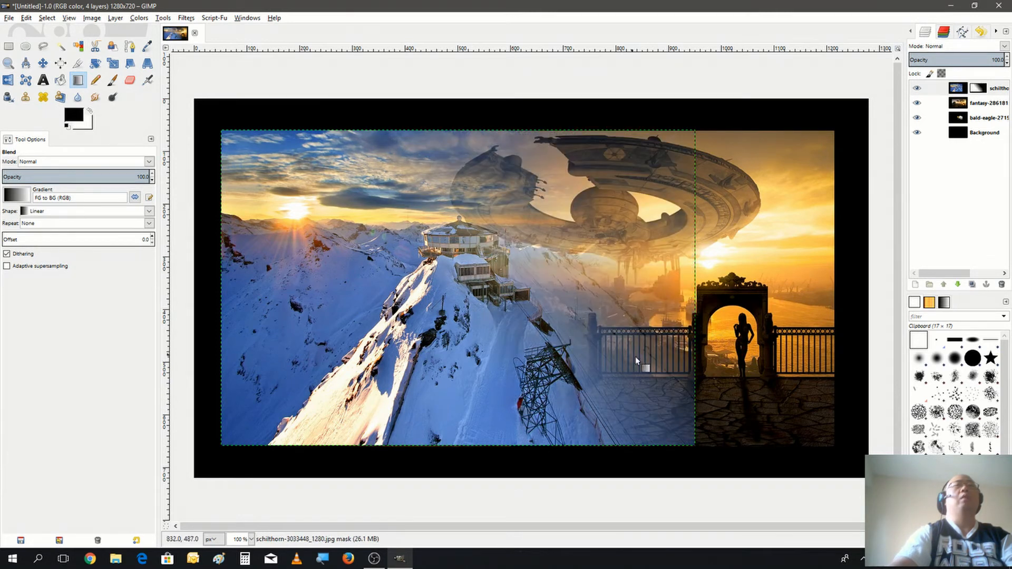
mouse_move(639, 356)
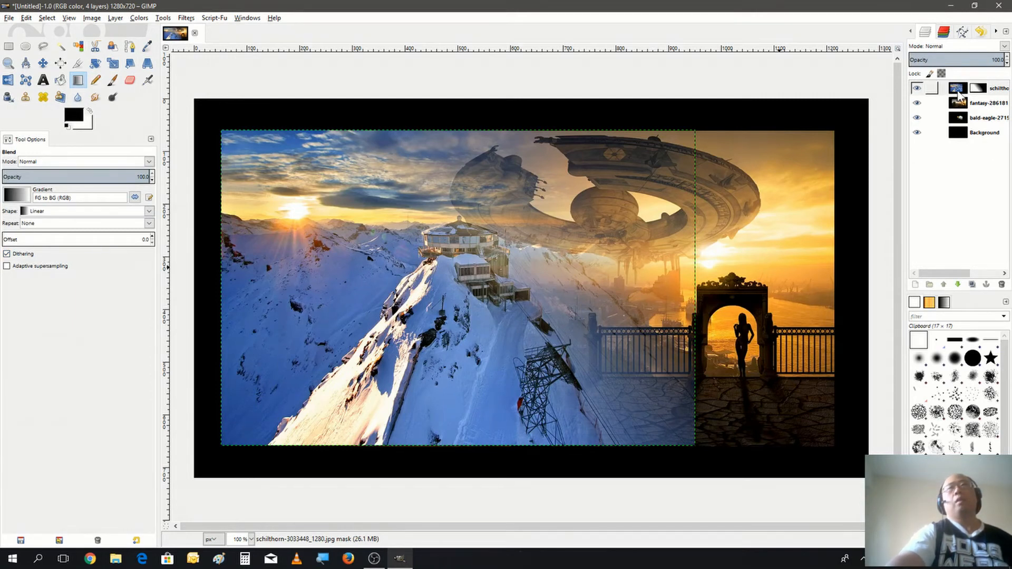
- Merge the masked Schilthorn layer down into the fantasy city layer
right_click(958, 88)
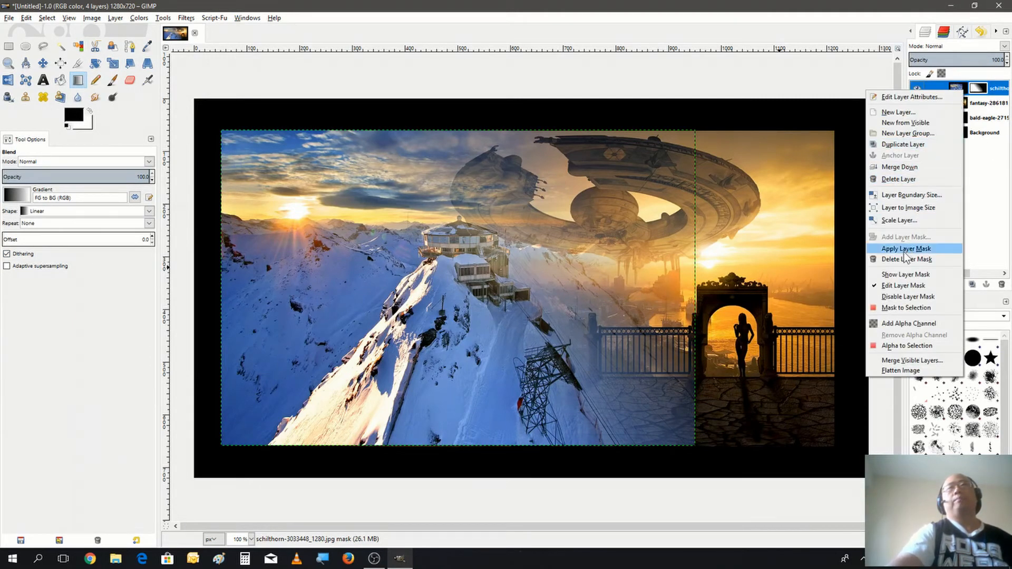
mouse_move(911, 194)
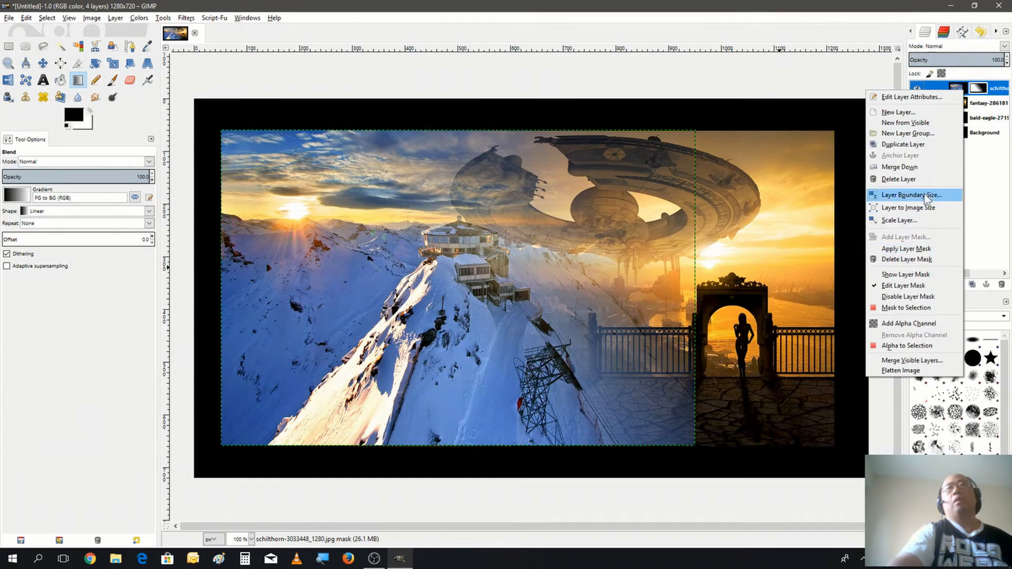
mouse_move(900, 167)
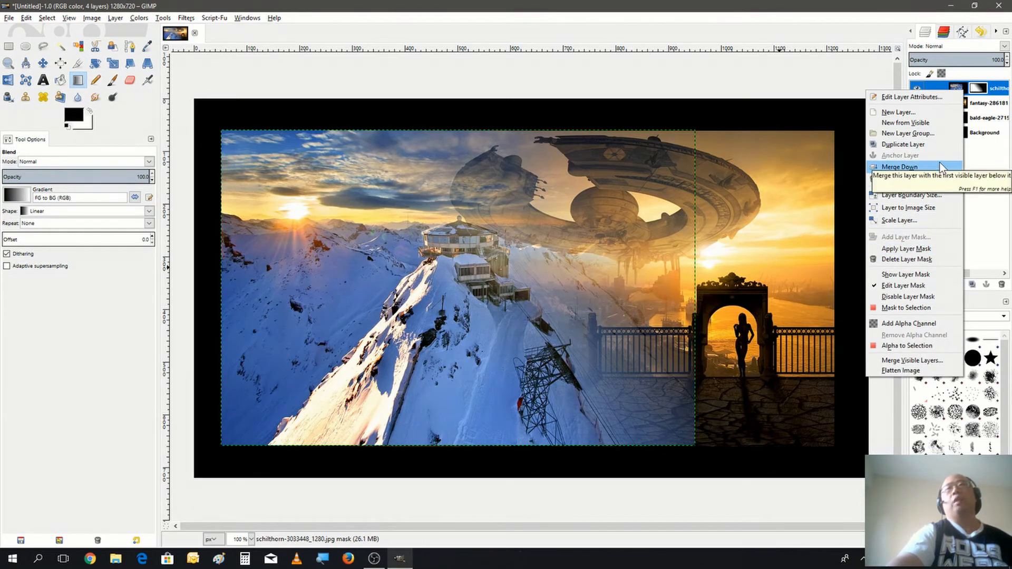
left_click(898, 167)
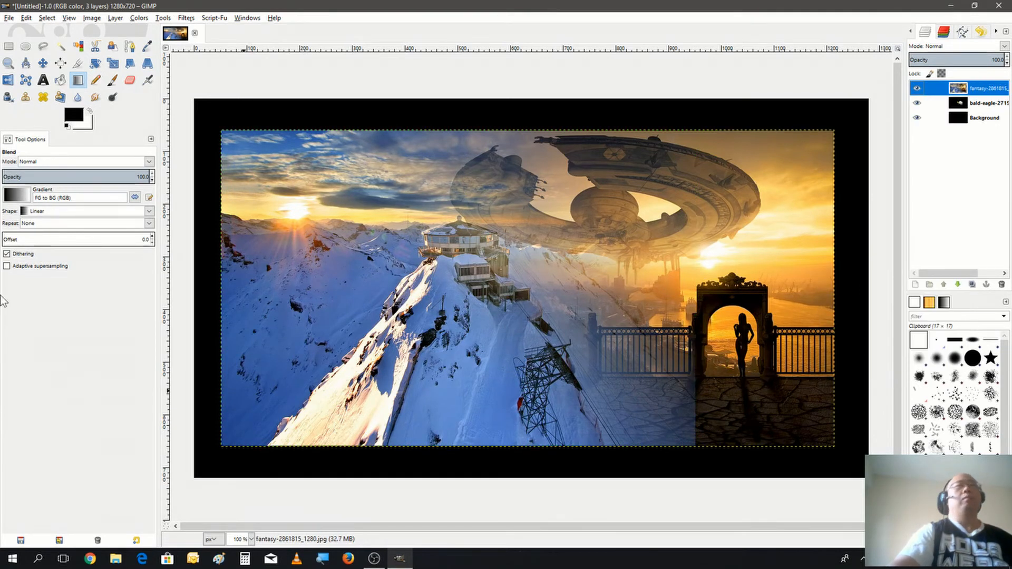
mouse_move(386, 127)
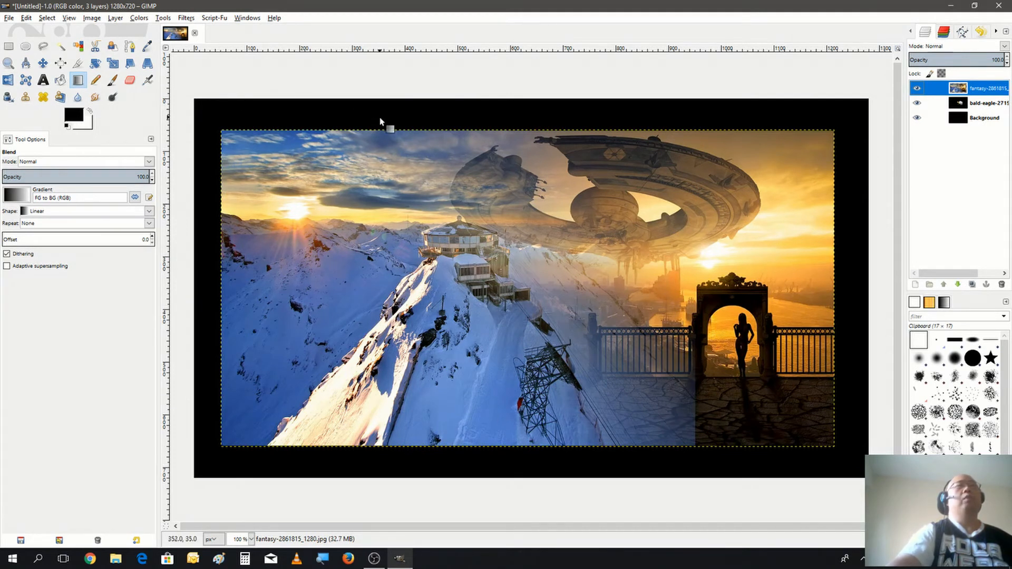
mouse_move(561, 175)
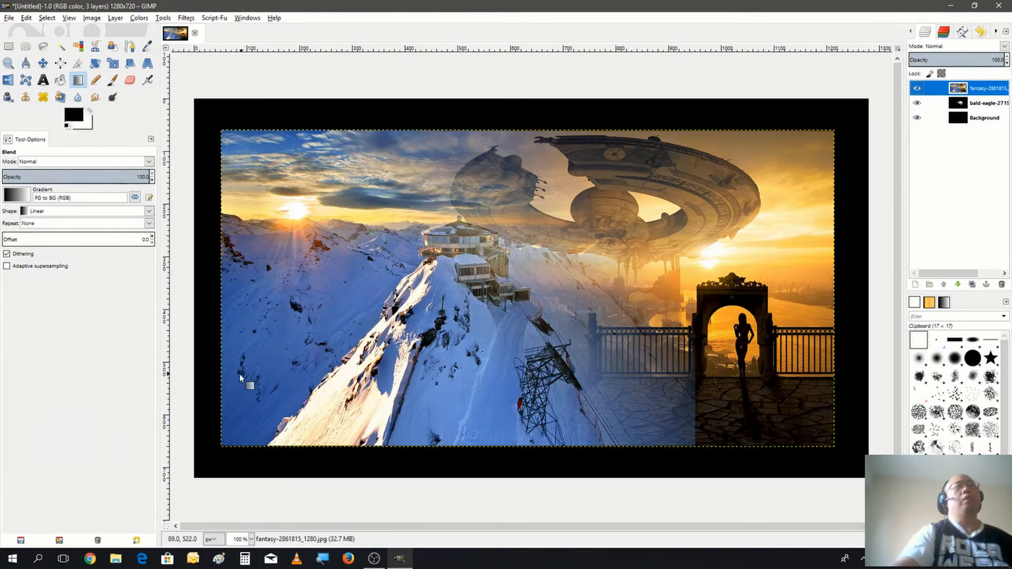
mouse_move(287, 362)
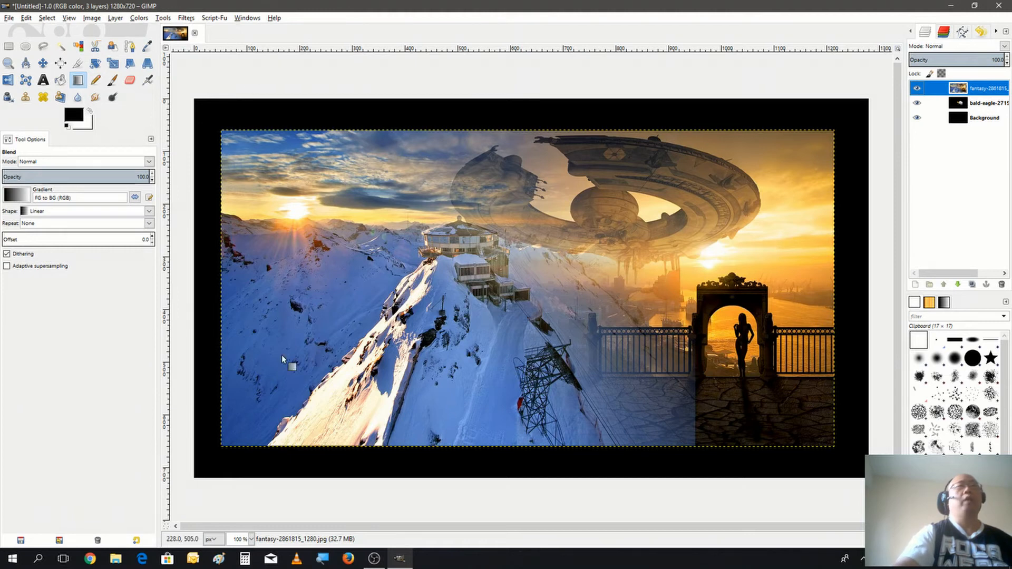
mouse_move(497, 222)
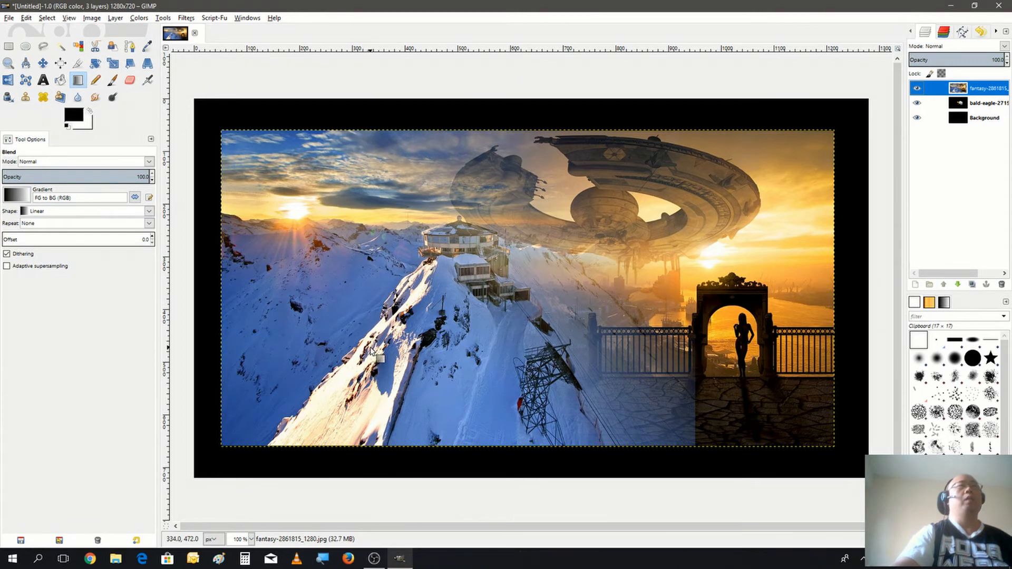
mouse_move(258, 359)
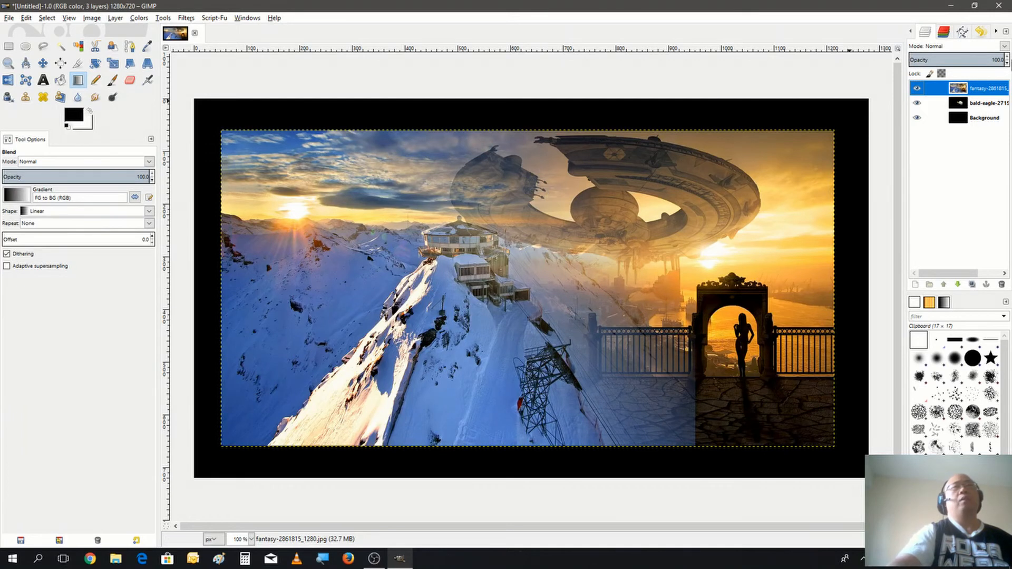
- Add a white full-opacity mask to the merged layer and set gradient shape to Square
right_click(975, 89)
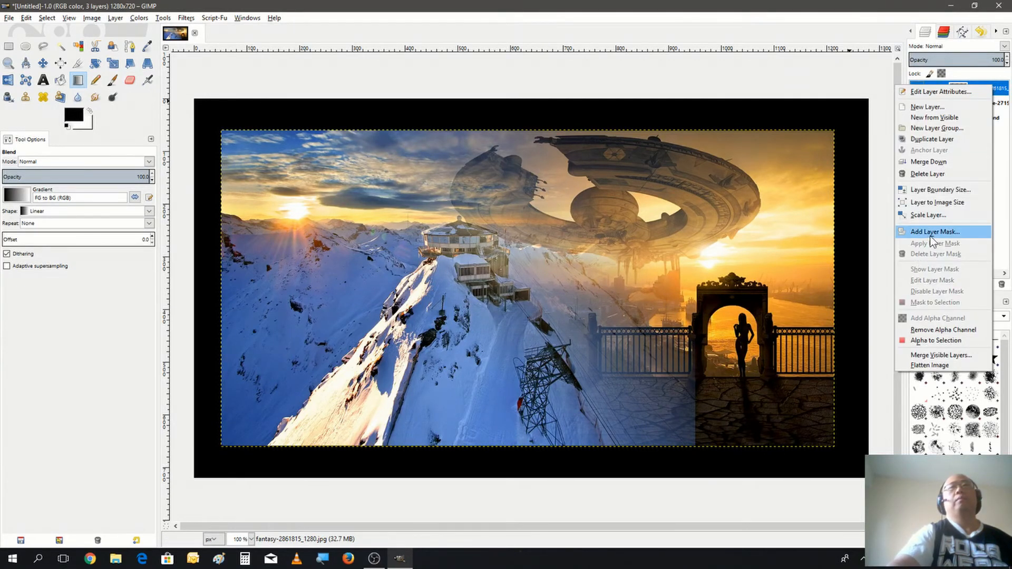
left_click(934, 231)
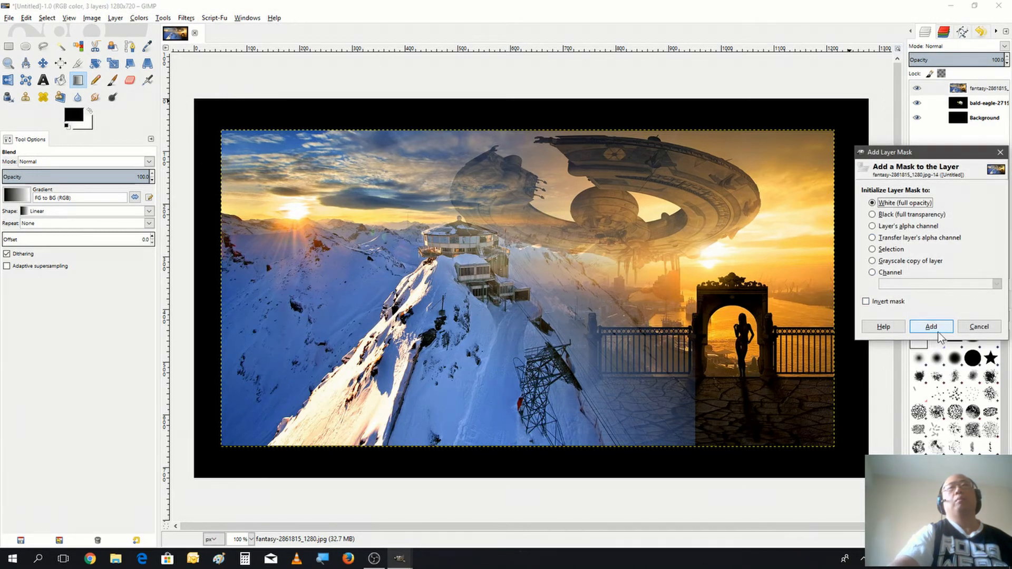
left_click(931, 326)
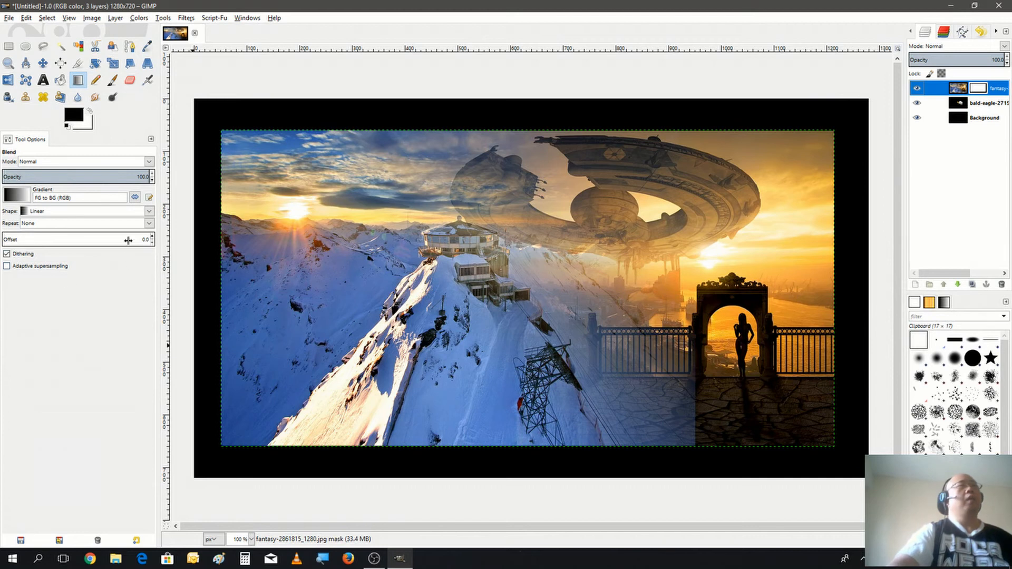
left_click(149, 211)
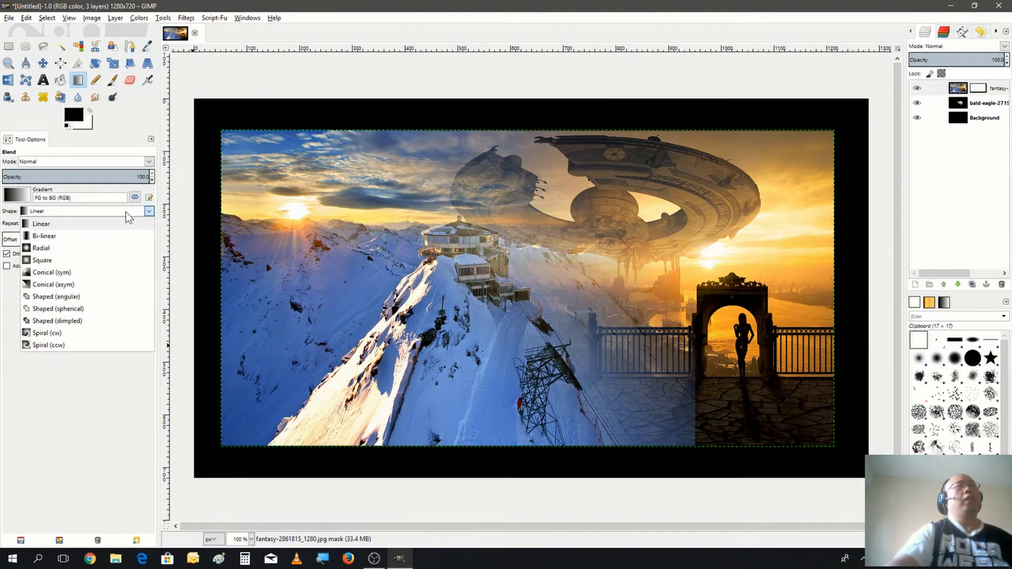
mouse_move(94, 254)
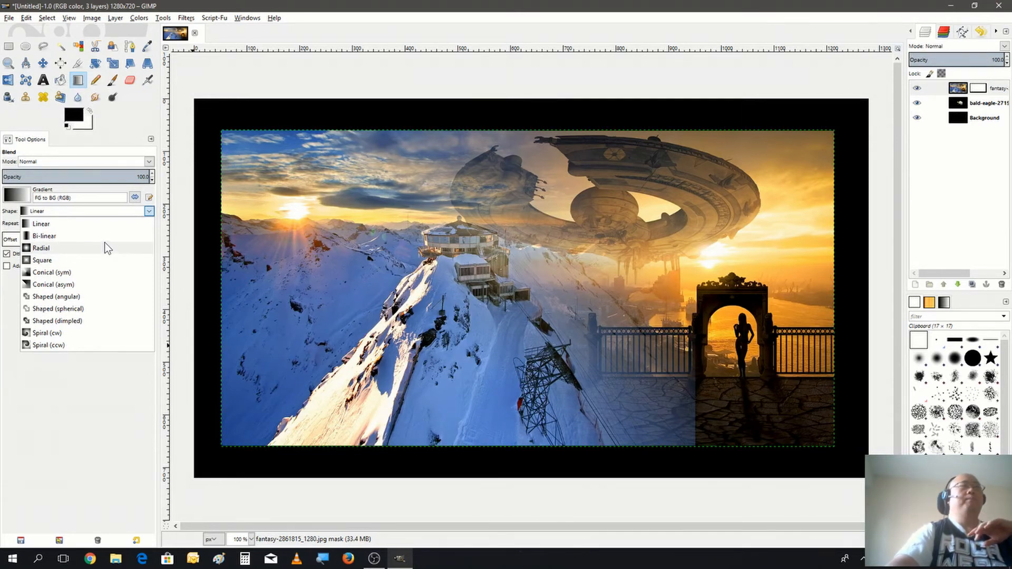
mouse_move(105, 237)
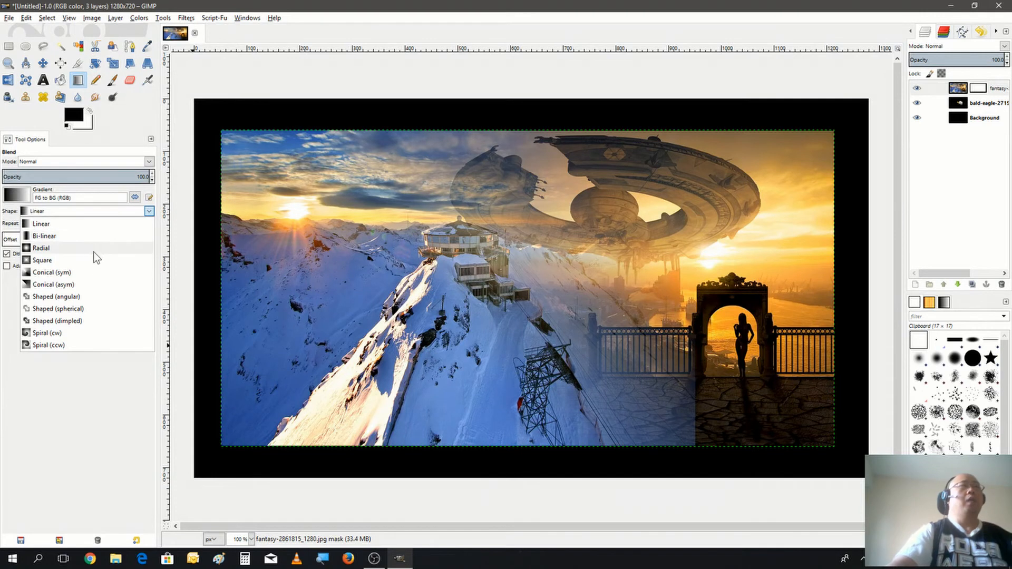
mouse_move(96, 272)
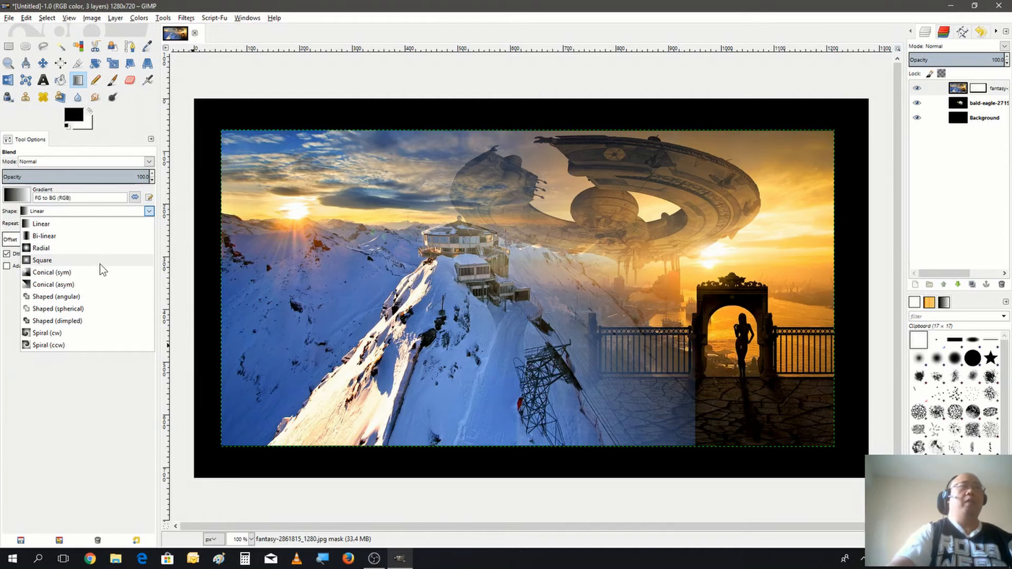
left_click(42, 260)
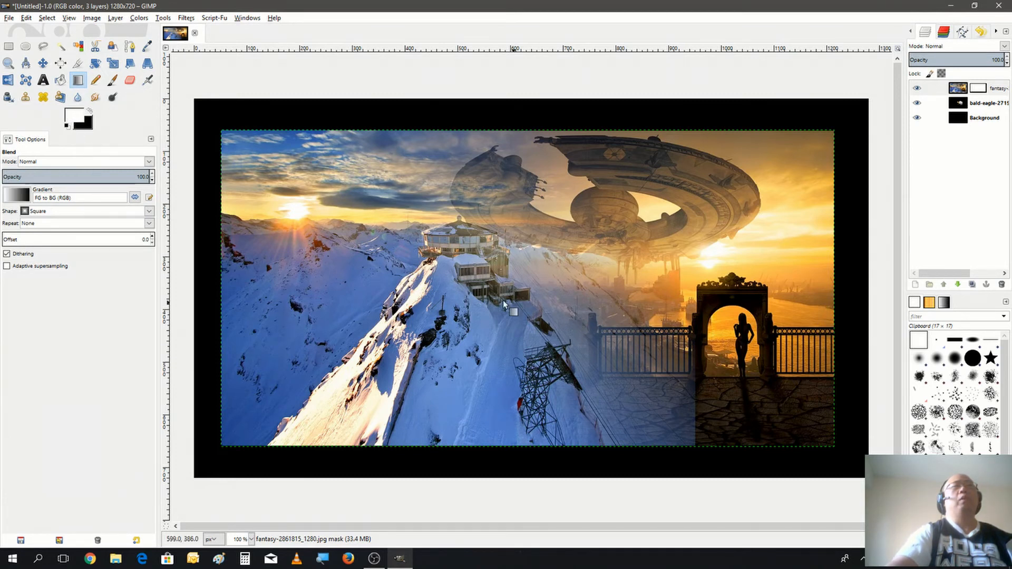
mouse_move(527, 301)
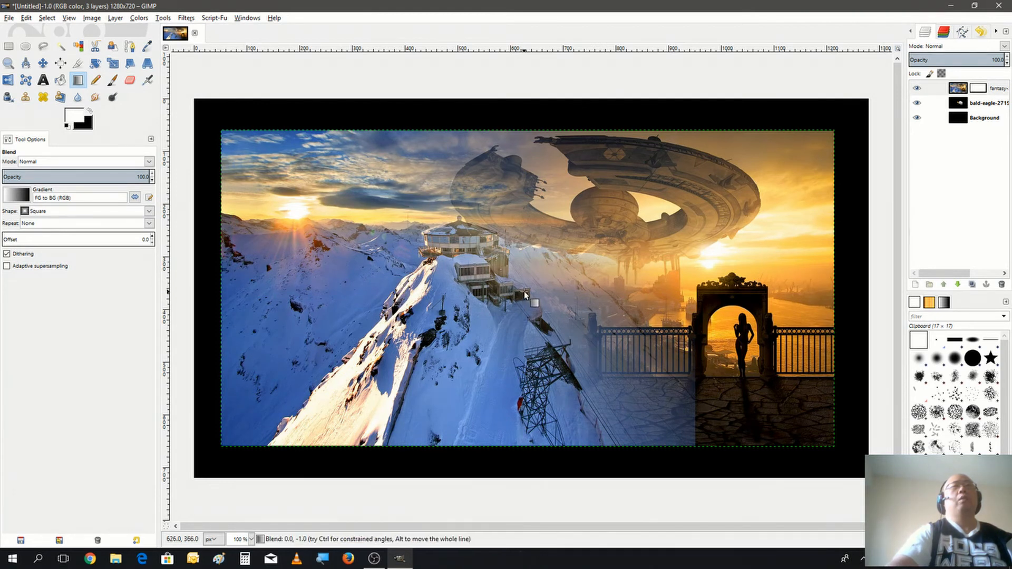
- Drag square gradients across the fantasy layer's mask to darken its edges into a vignette
left_click_drag(530, 296, 259, 252)
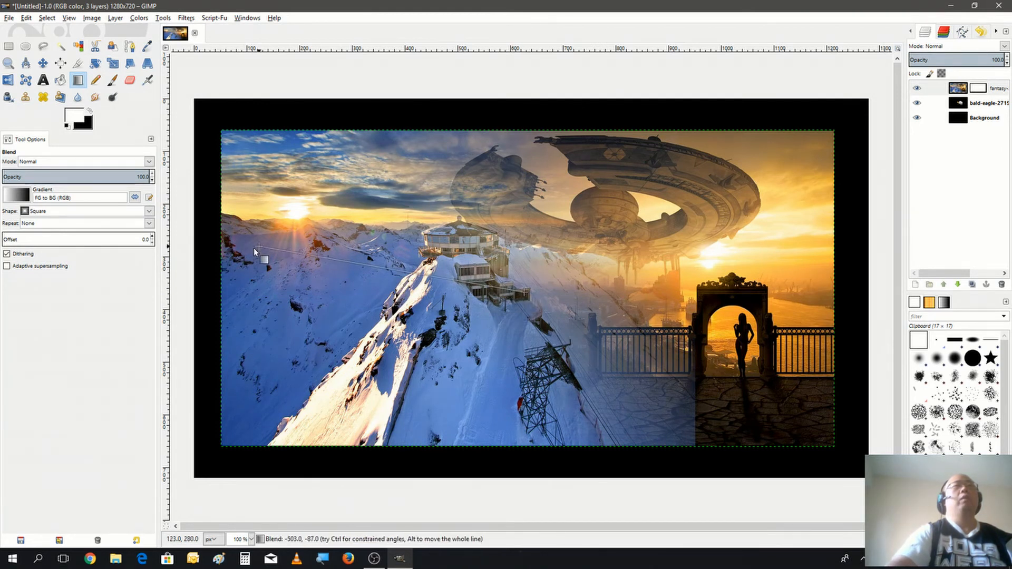
left_click_drag(258, 252, 187, 296)
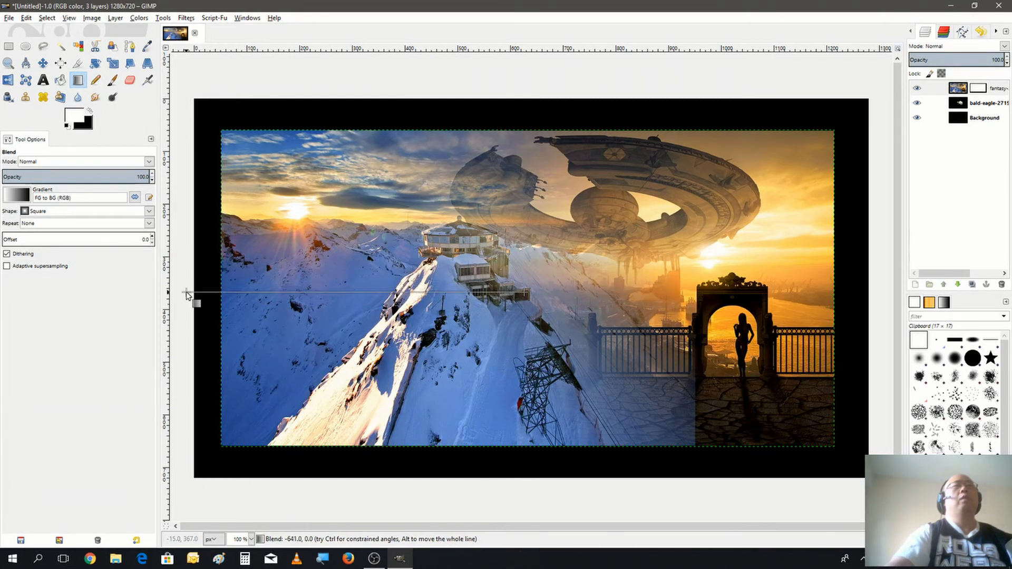
left_click_drag(187, 296, 523, 292)
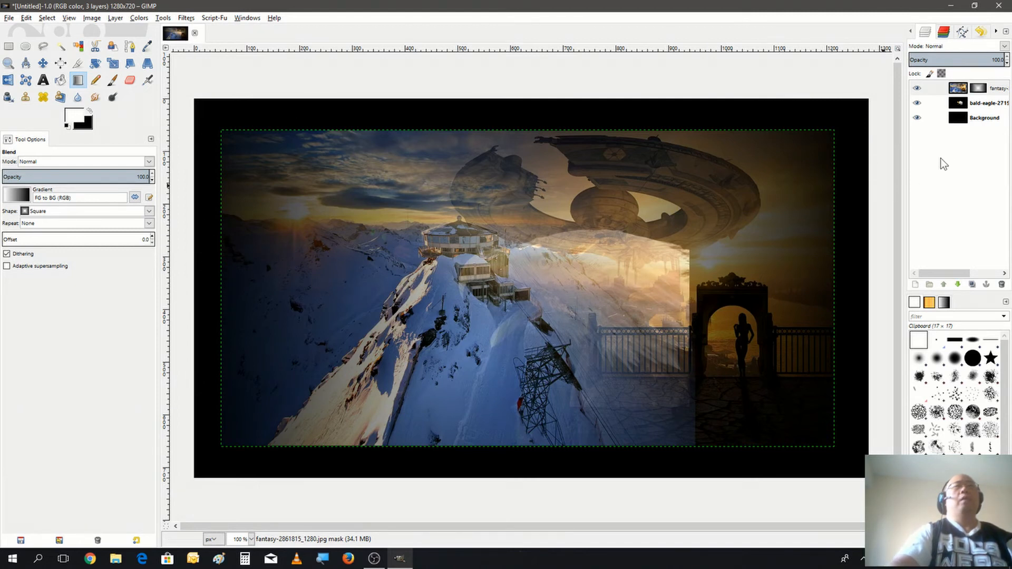
mouse_move(831, 337)
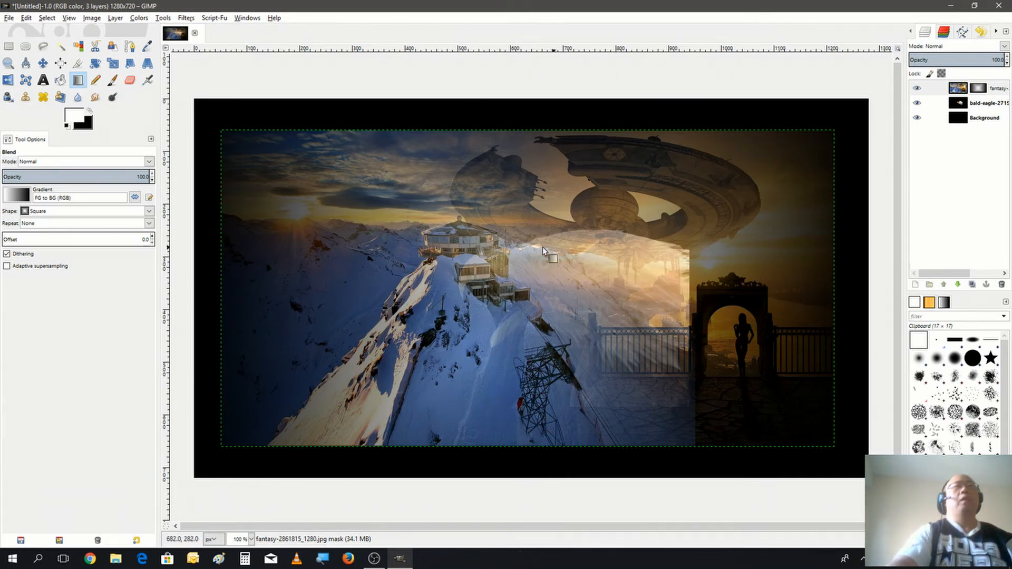
mouse_move(744, 241)
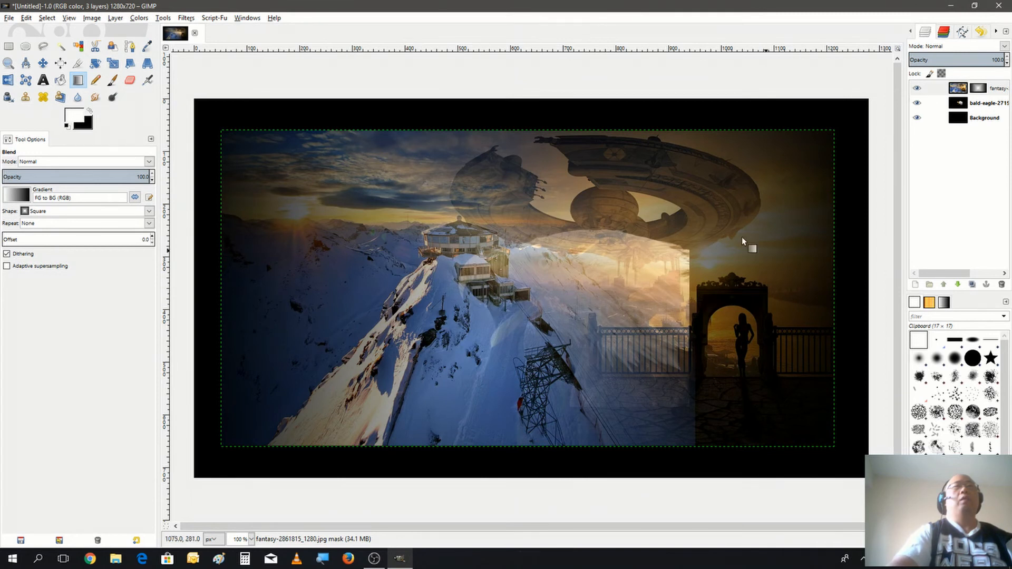
mouse_move(539, 329)
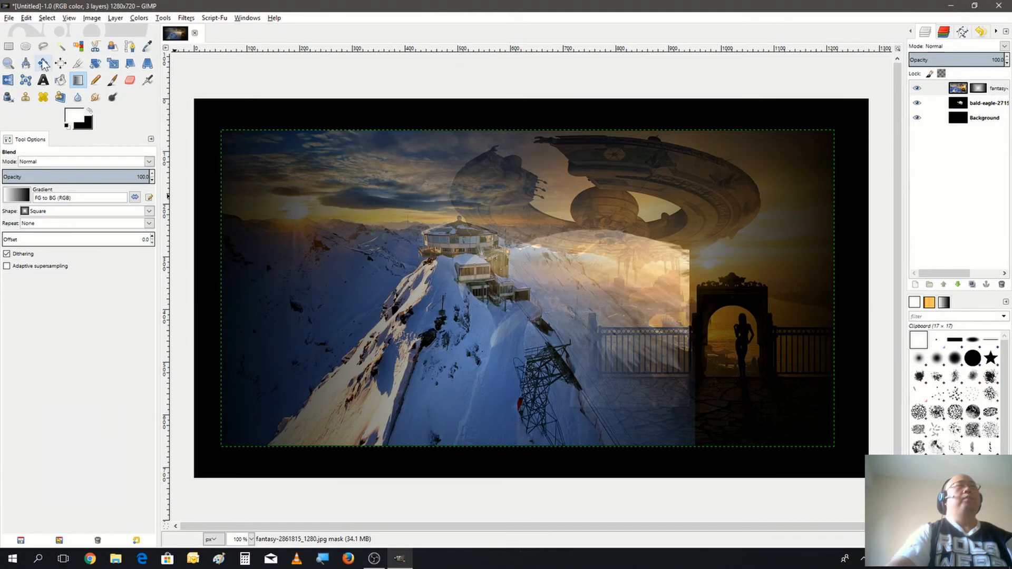
left_click(26, 17)
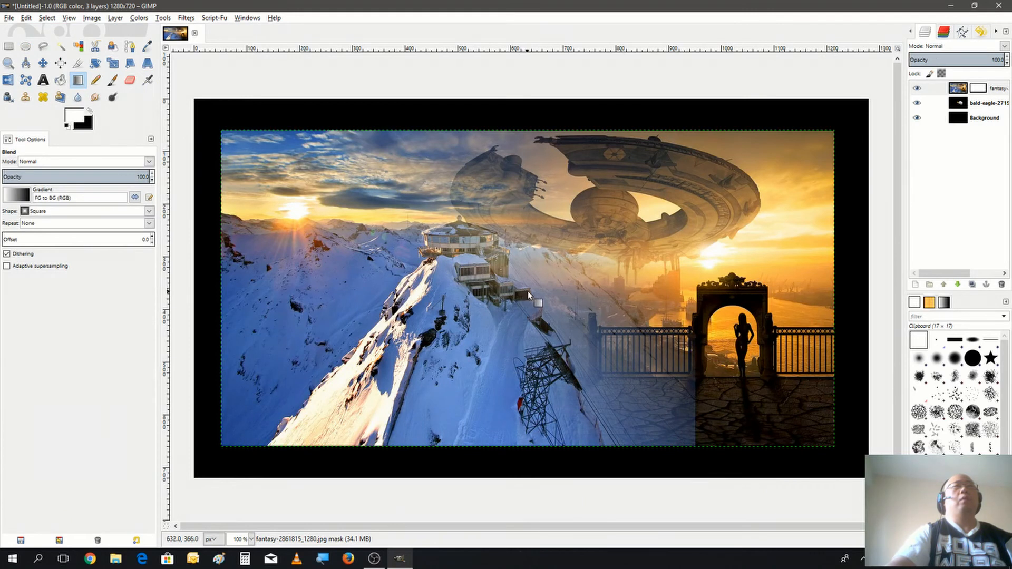
left_click_drag(538, 304, 509, 300)
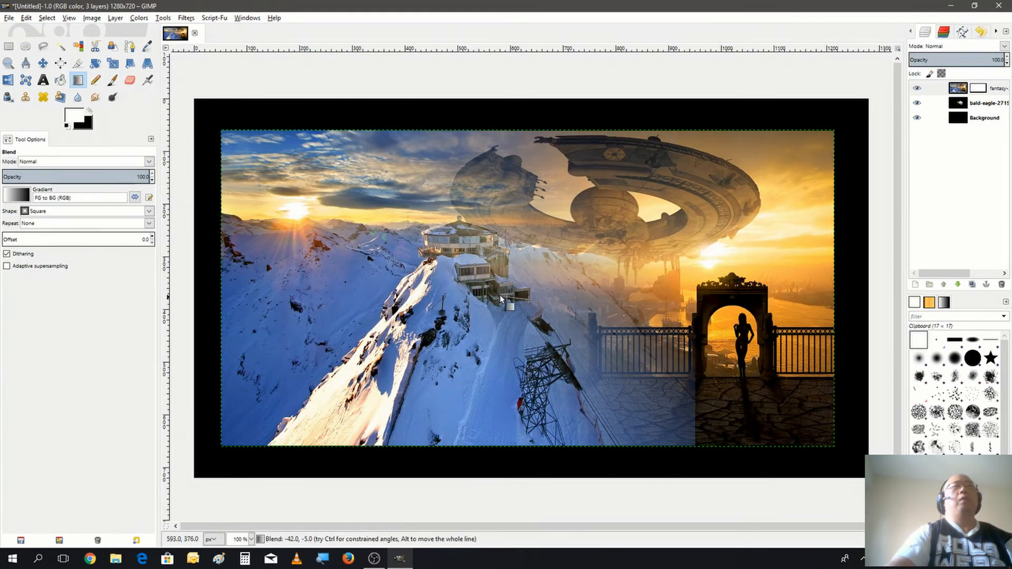
left_click_drag(503, 300, 3, 291)
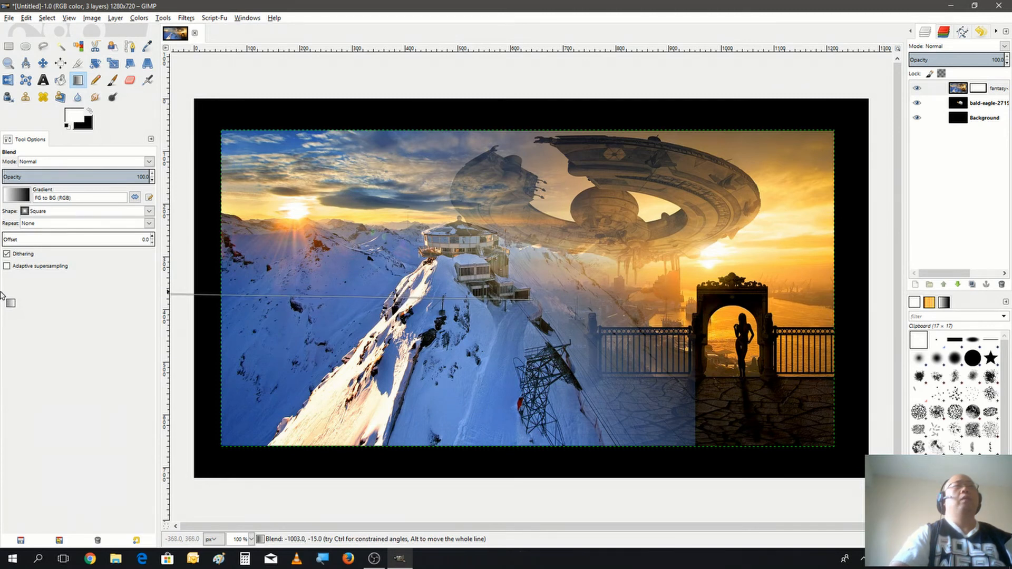
left_click_drag(194, 293, 526, 301)
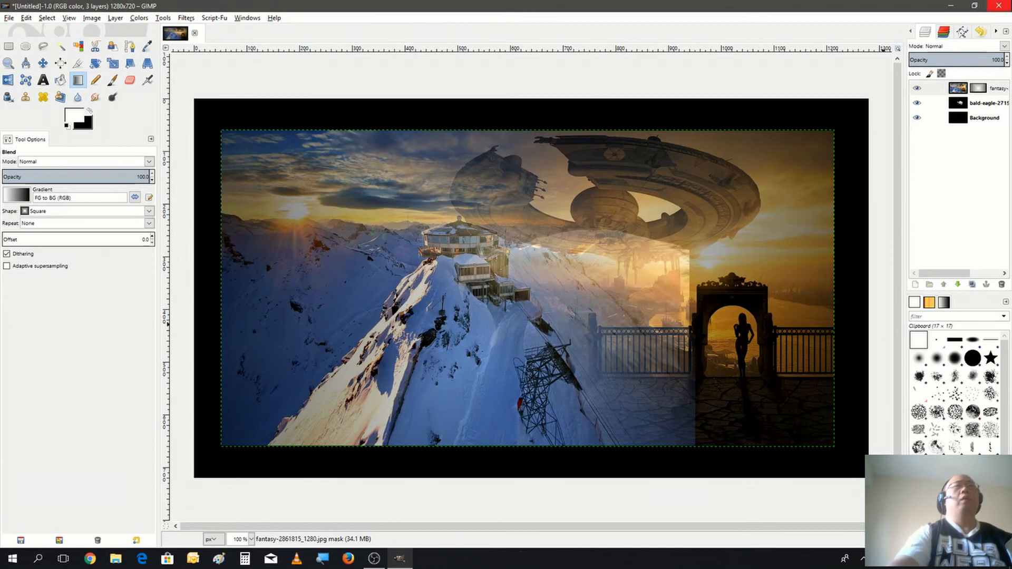
mouse_move(290, 489)
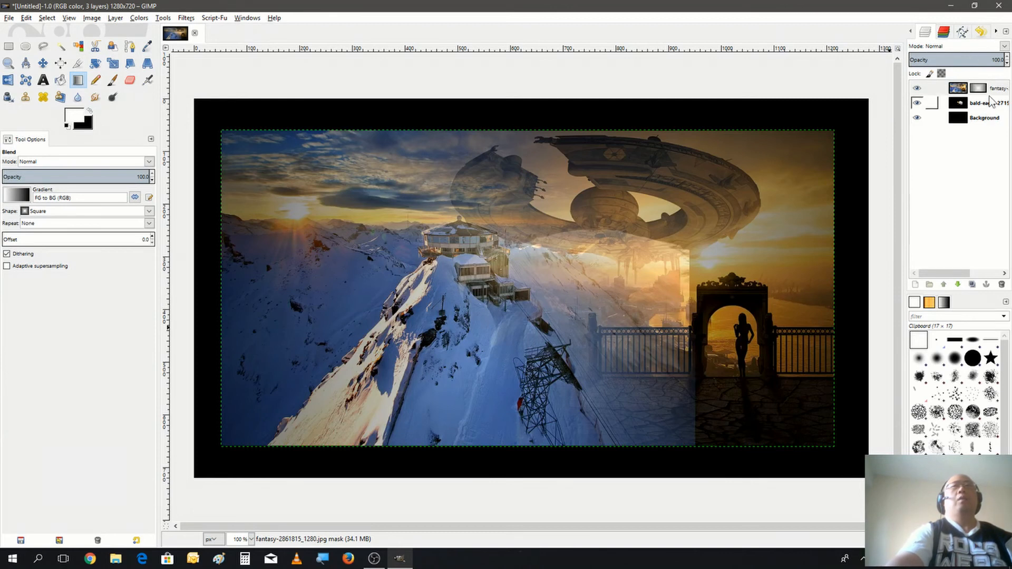
- Raise the bald eagle layer to the top and cut away its black background with Fuzzy Select
left_click(985, 103)
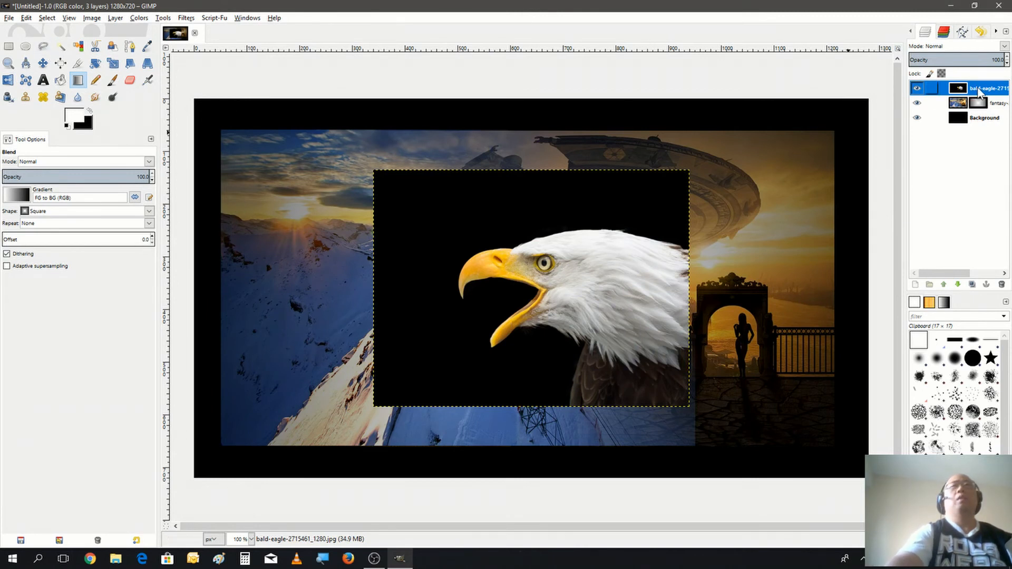
right_click(978, 88)
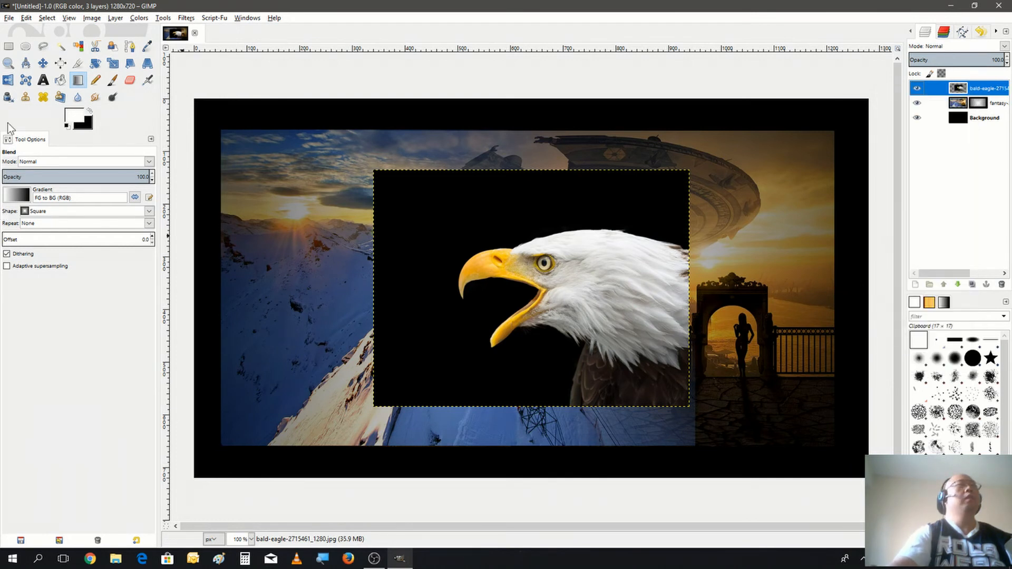
left_click(61, 46)
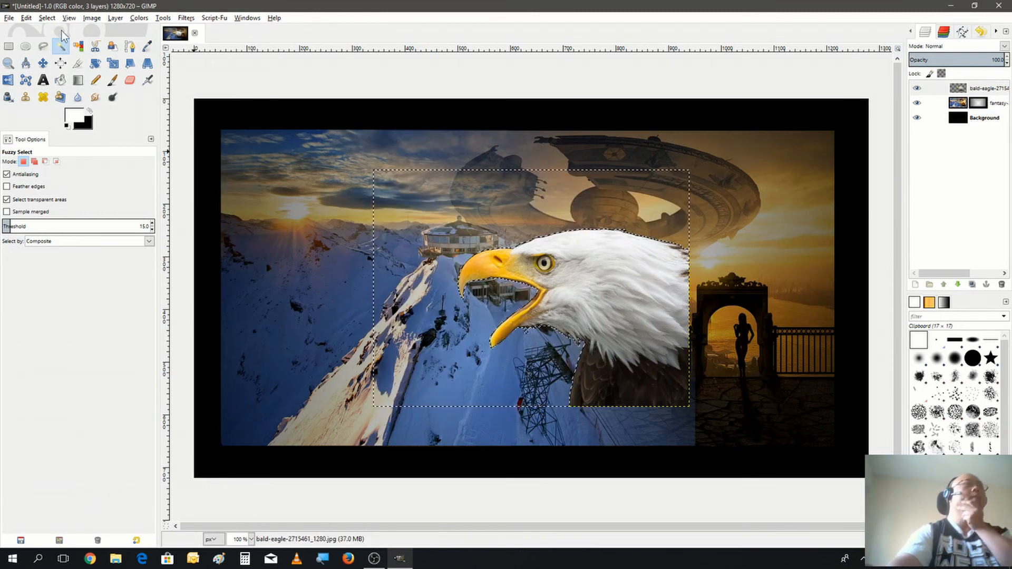
left_click(46, 17)
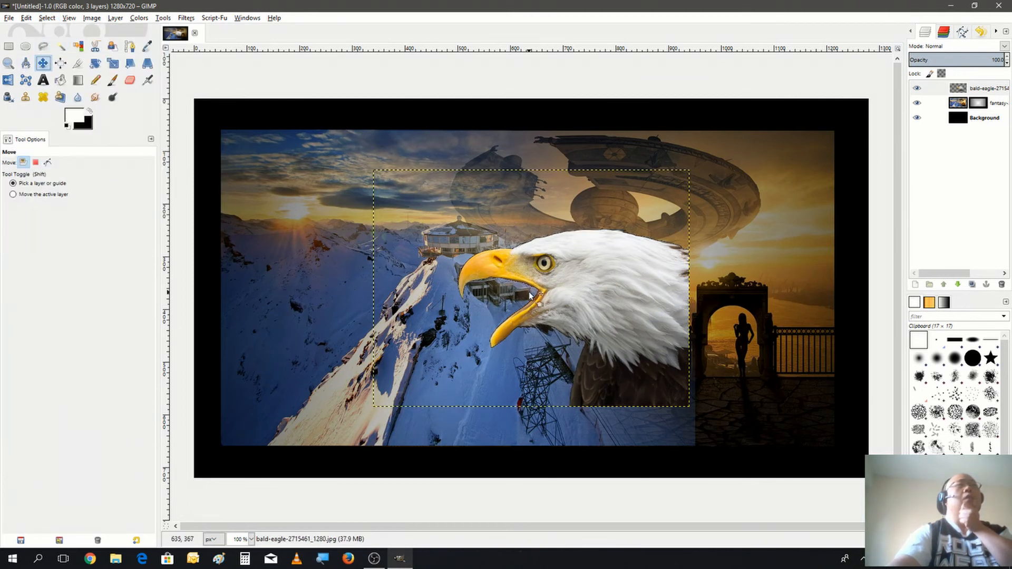
- Drag the cut-out eagle head into the canvas's lower right corner and fine-tune it
left_click_drag(530, 296, 781, 414)
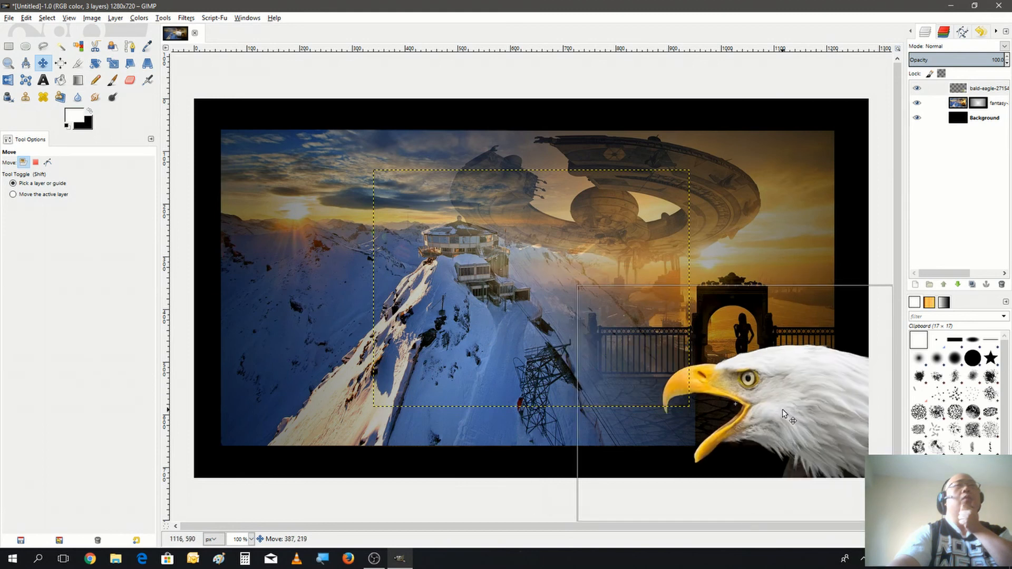
left_click_drag(785, 413, 753, 392)
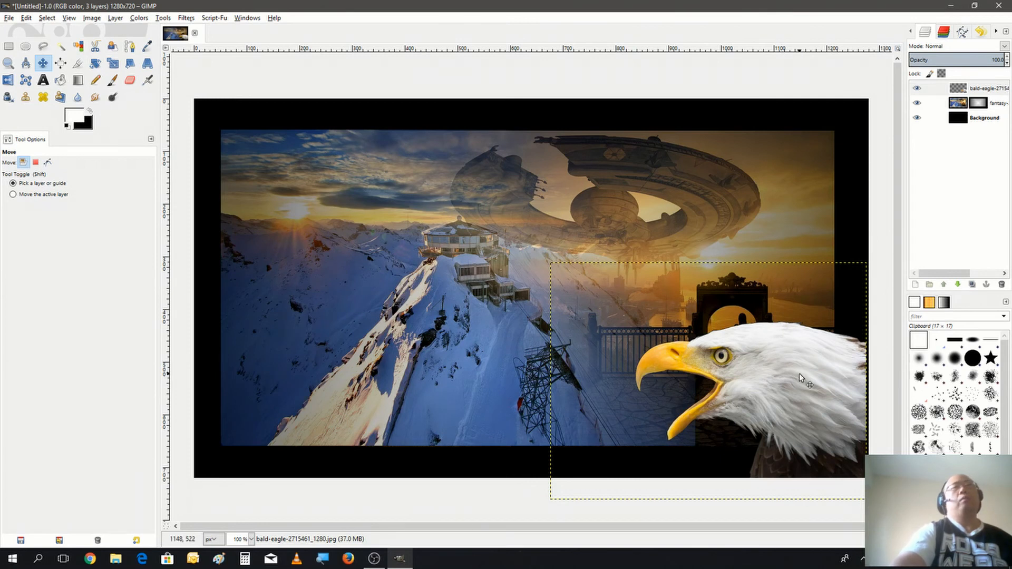
mouse_move(749, 379)
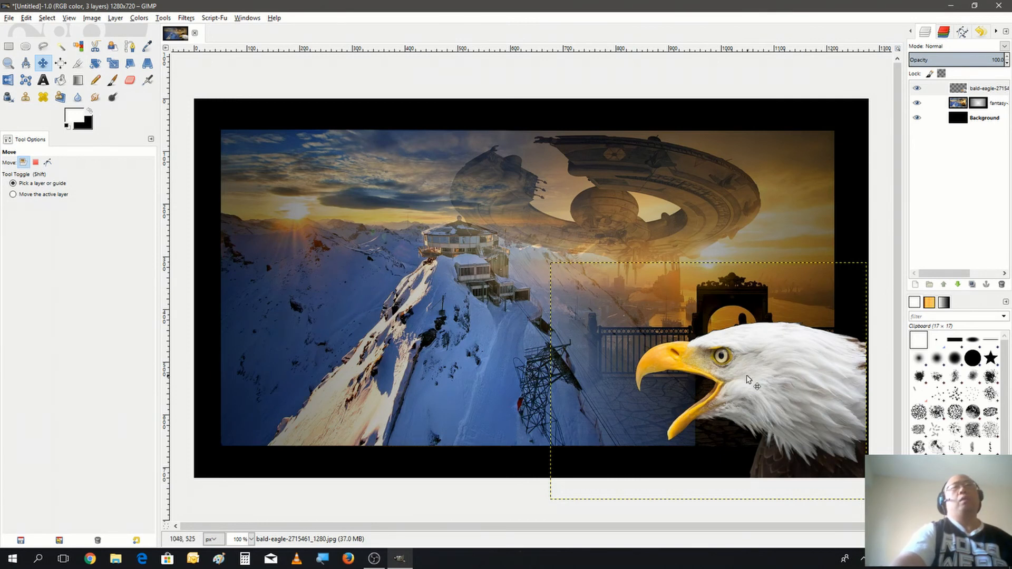
mouse_move(770, 368)
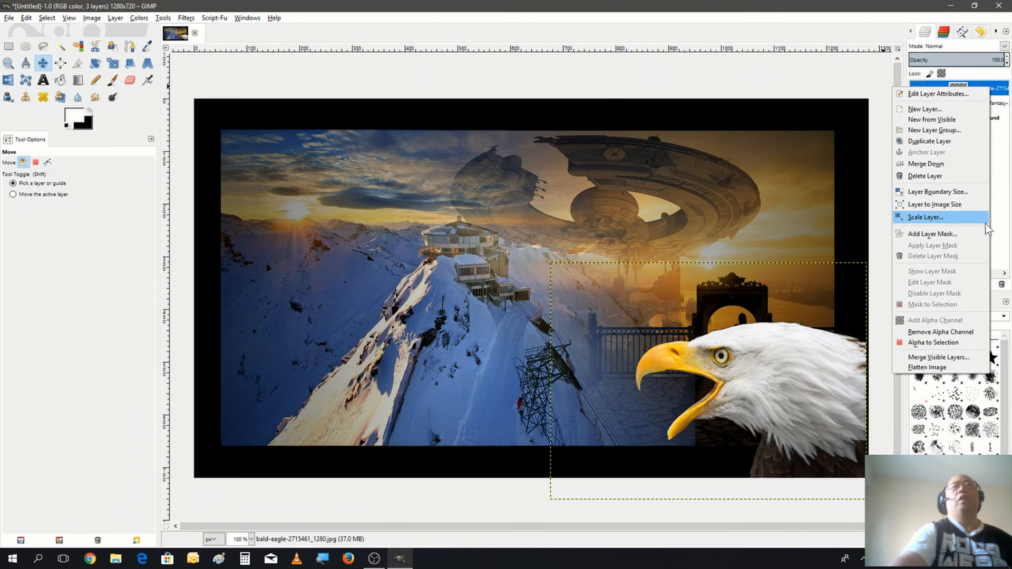
mouse_move(932, 233)
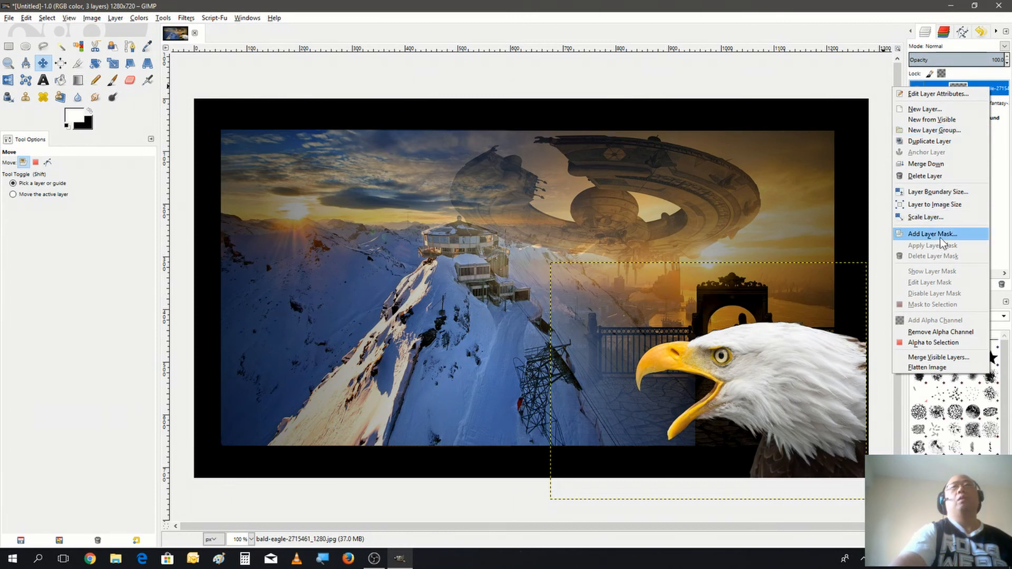
- Add a White (full opacity) layer mask to the bald eagle layer
left_click(932, 233)
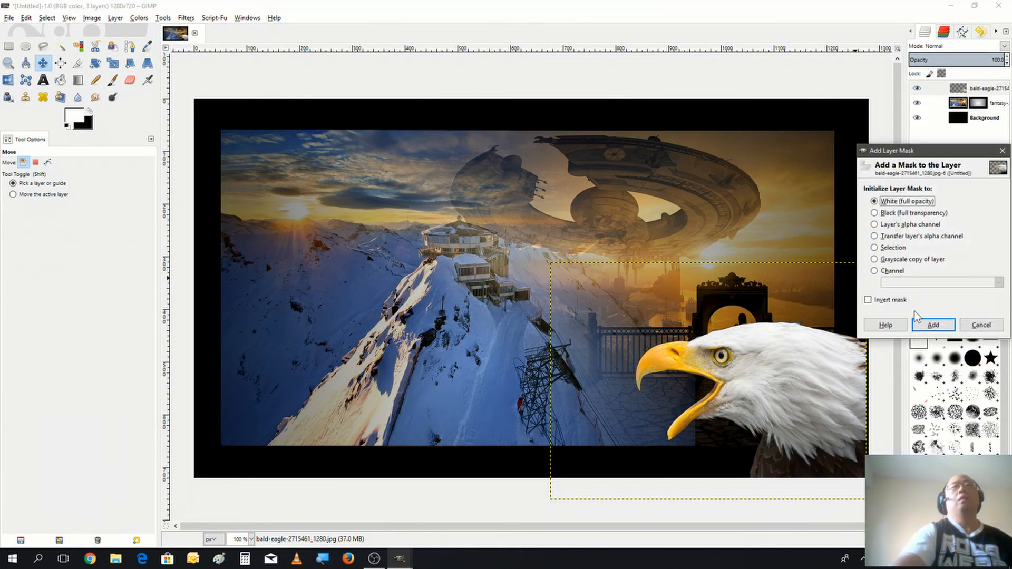
left_click(932, 325)
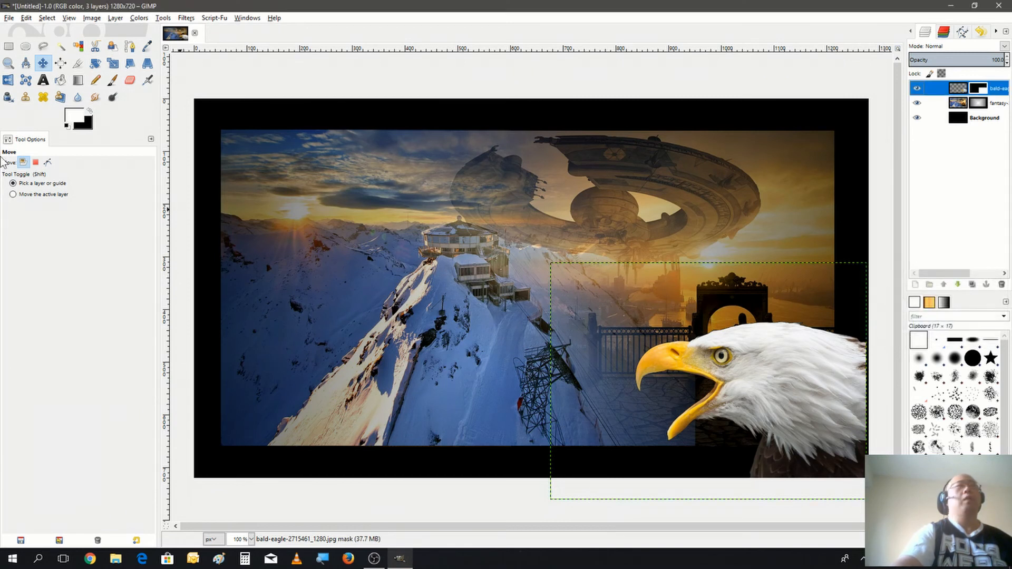
mouse_move(90, 116)
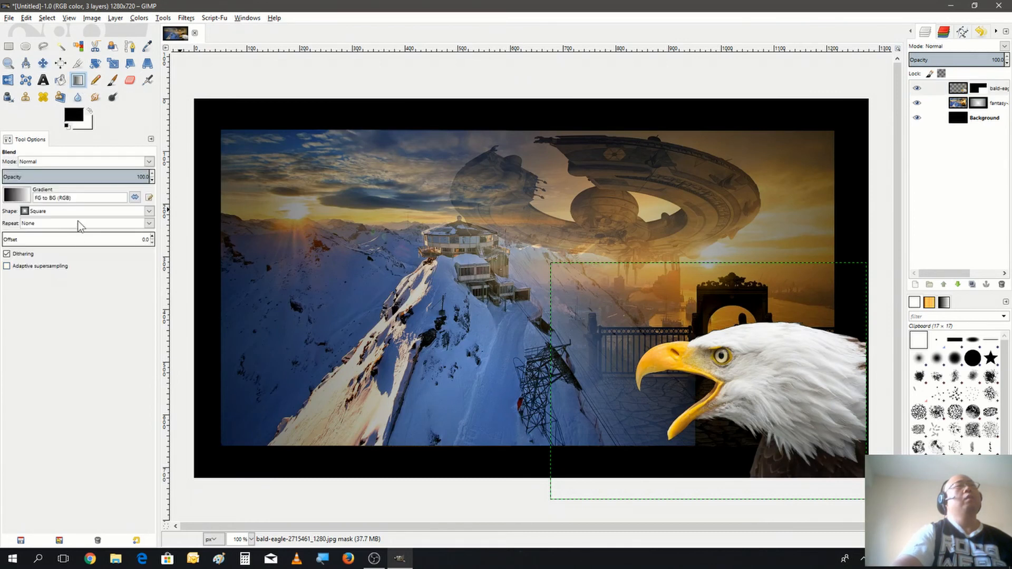
- Drag a linear gradient on the eagle's mask toward the lower right to fade it
left_click(86, 210)
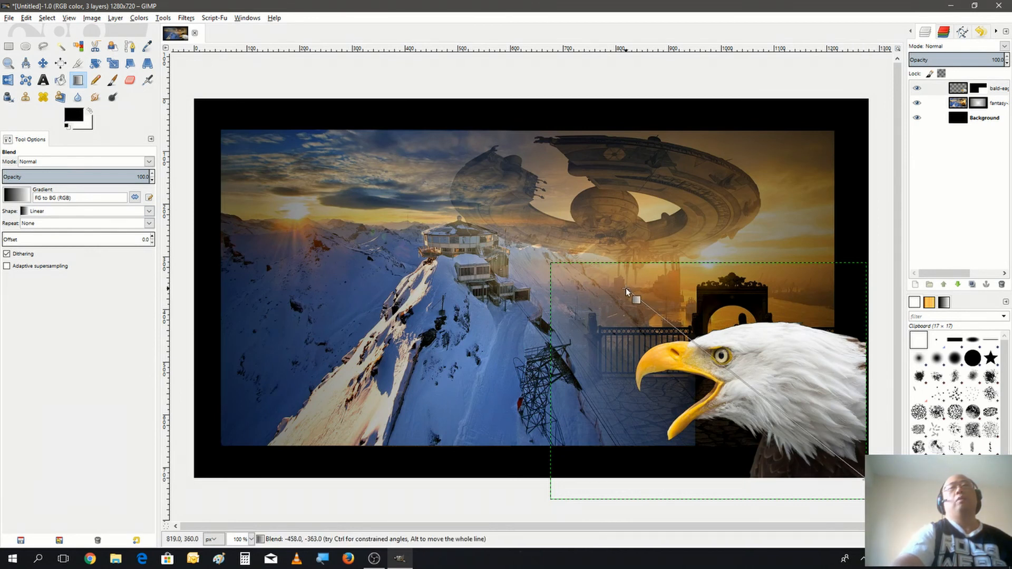
left_click_drag(626, 290, 810, 381)
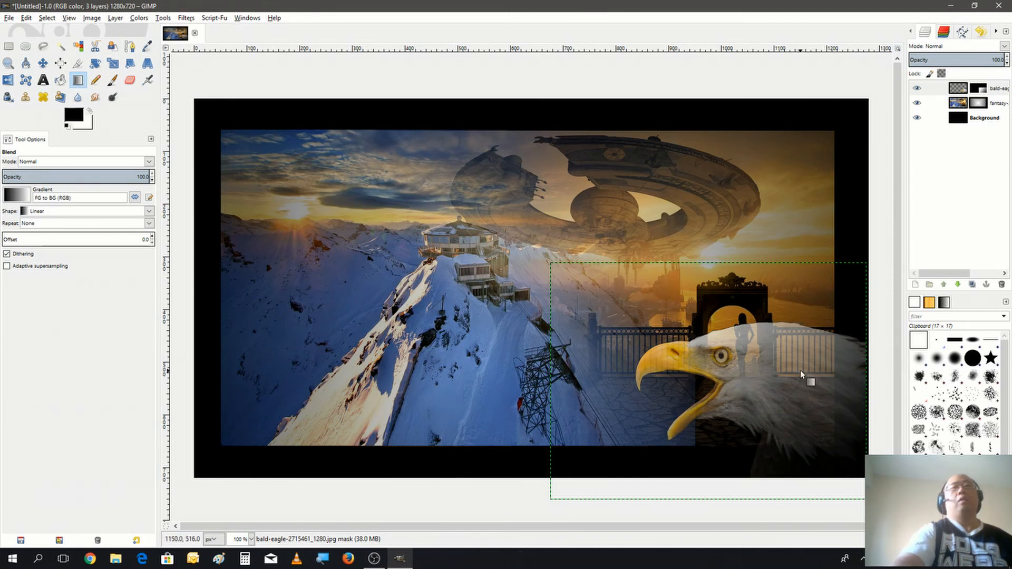
mouse_move(733, 381)
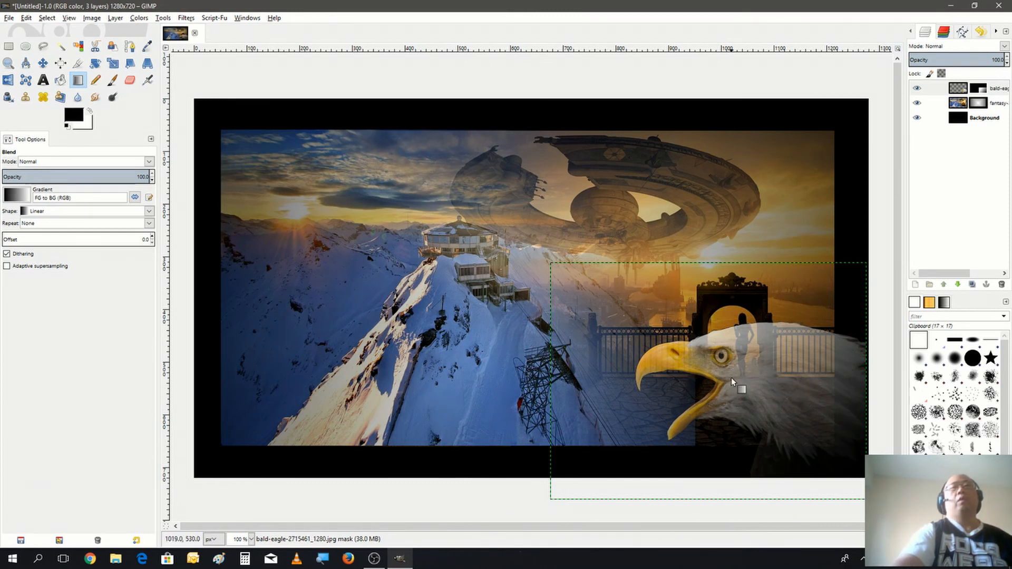
mouse_move(734, 399)
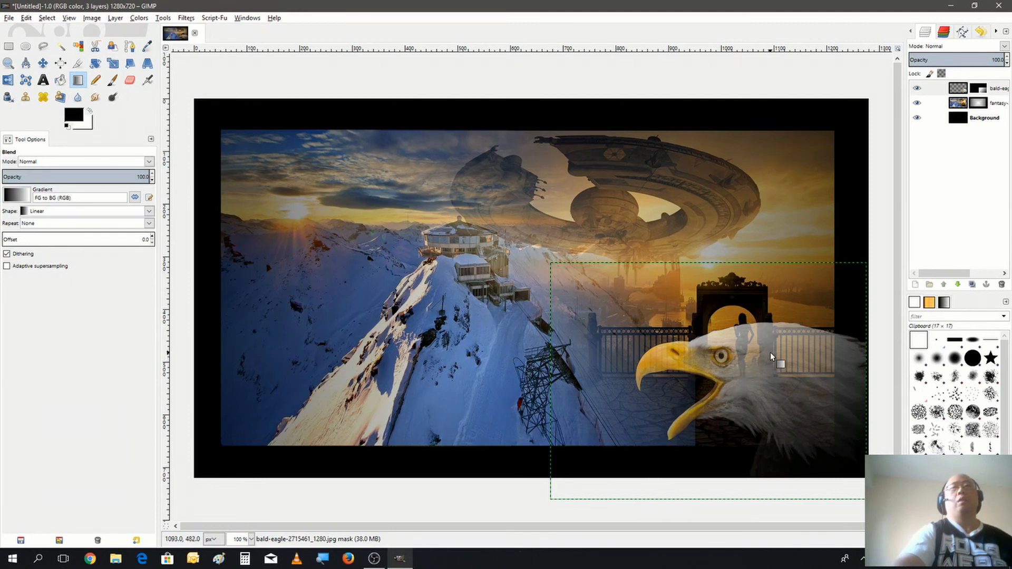
mouse_move(775, 367)
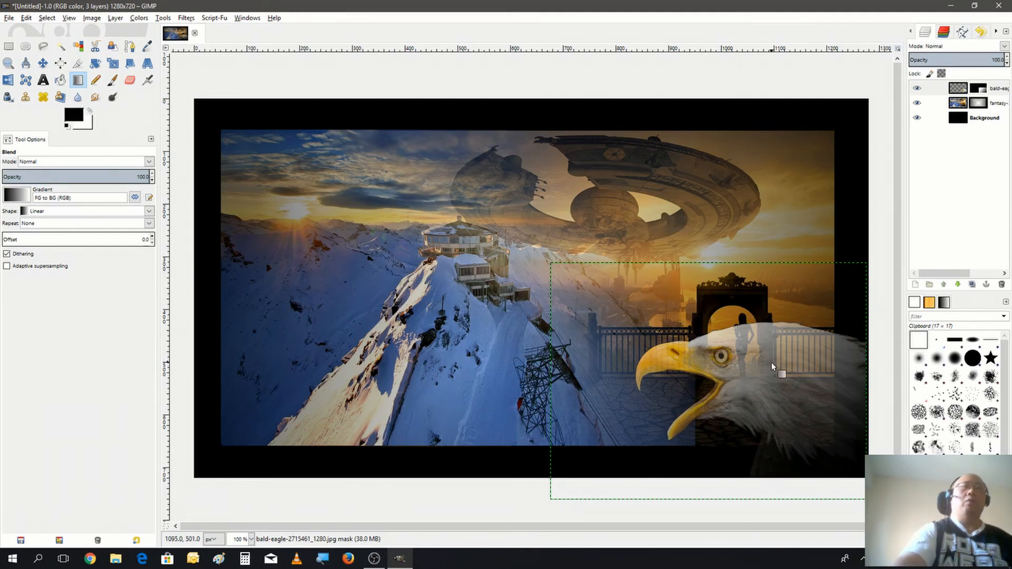
mouse_move(782, 382)
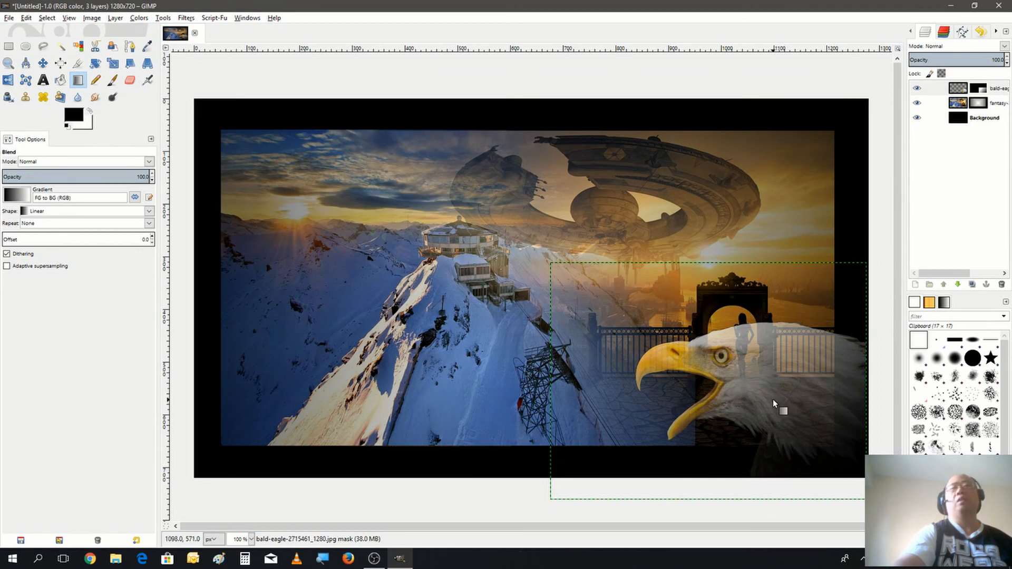
mouse_move(793, 410)
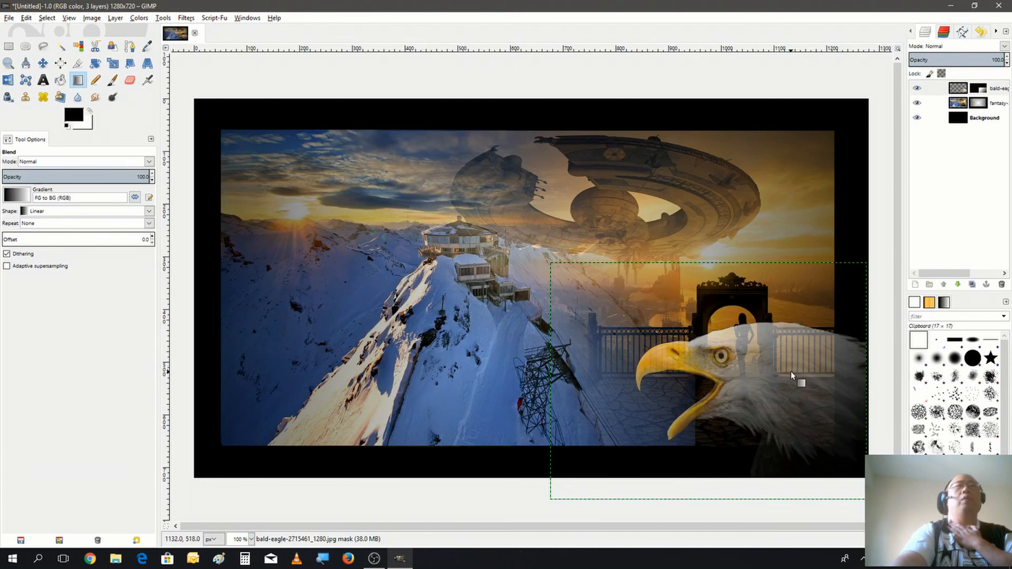
mouse_move(769, 380)
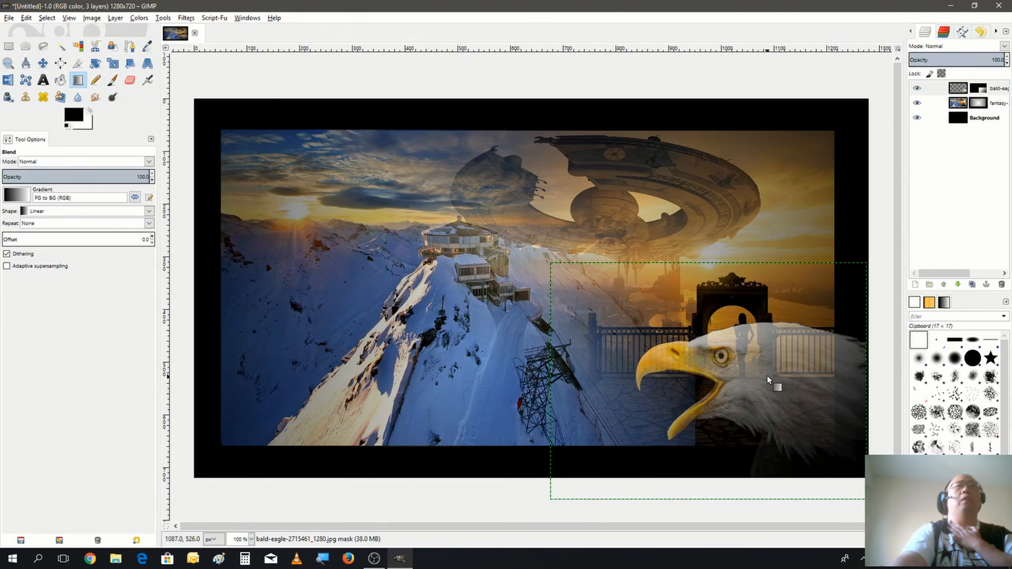
mouse_move(701, 381)
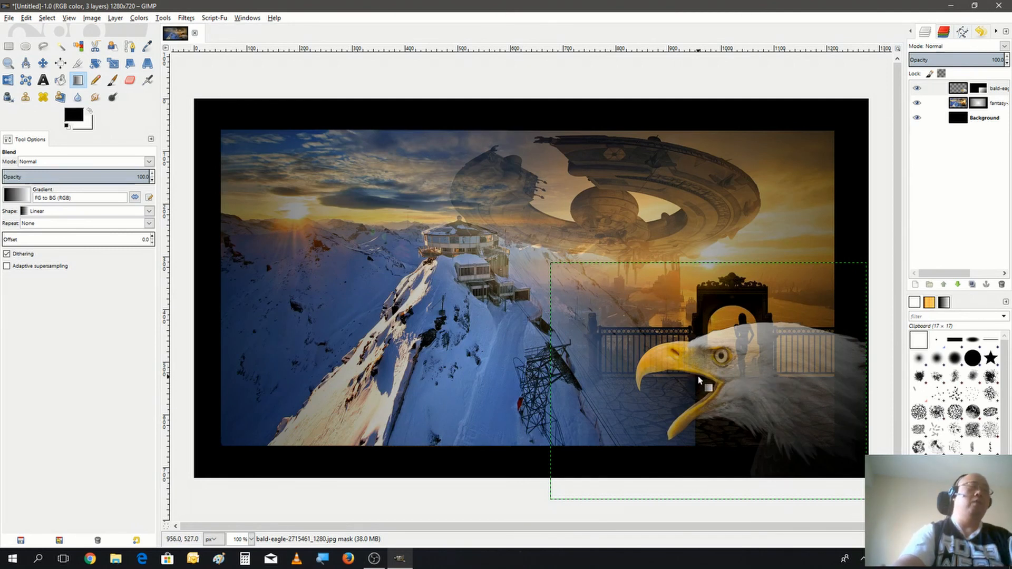